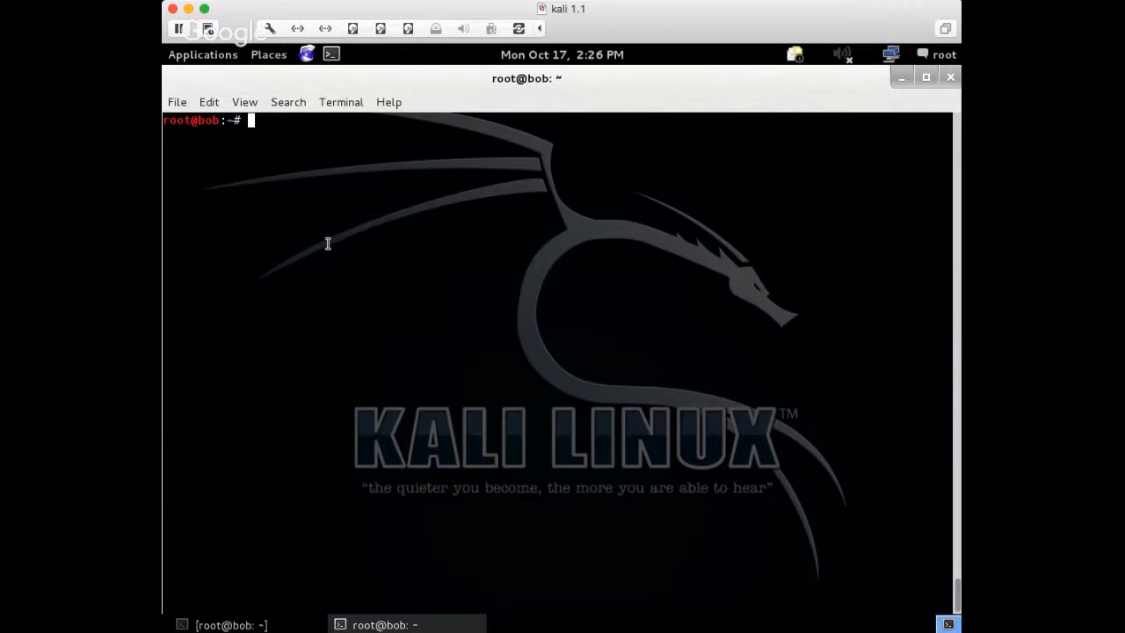
List this machine's network interfaces and addresses with ifconfig | more
type("if")
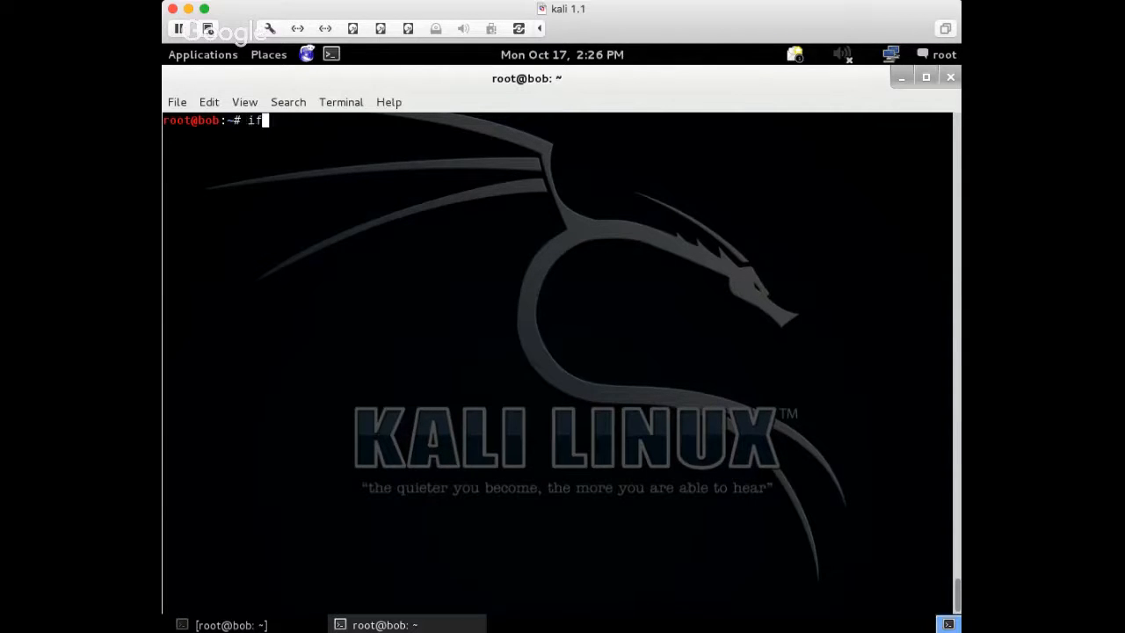
type("config | more")
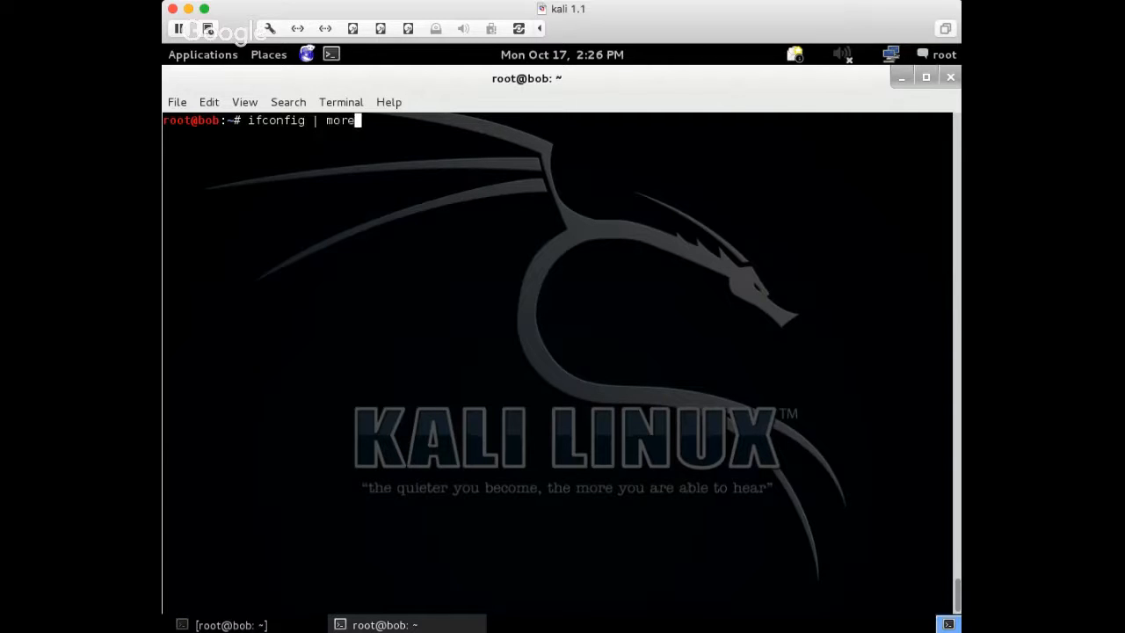
key("Return")
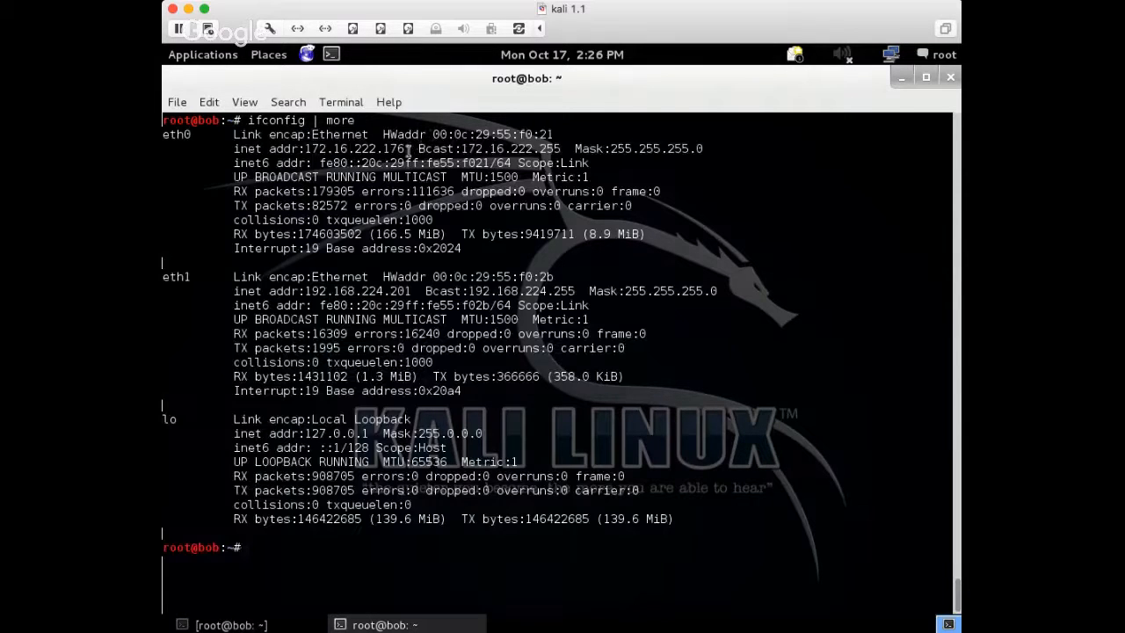
Enter the command to edit /etc/proxychains.conf in vim
type("vim")
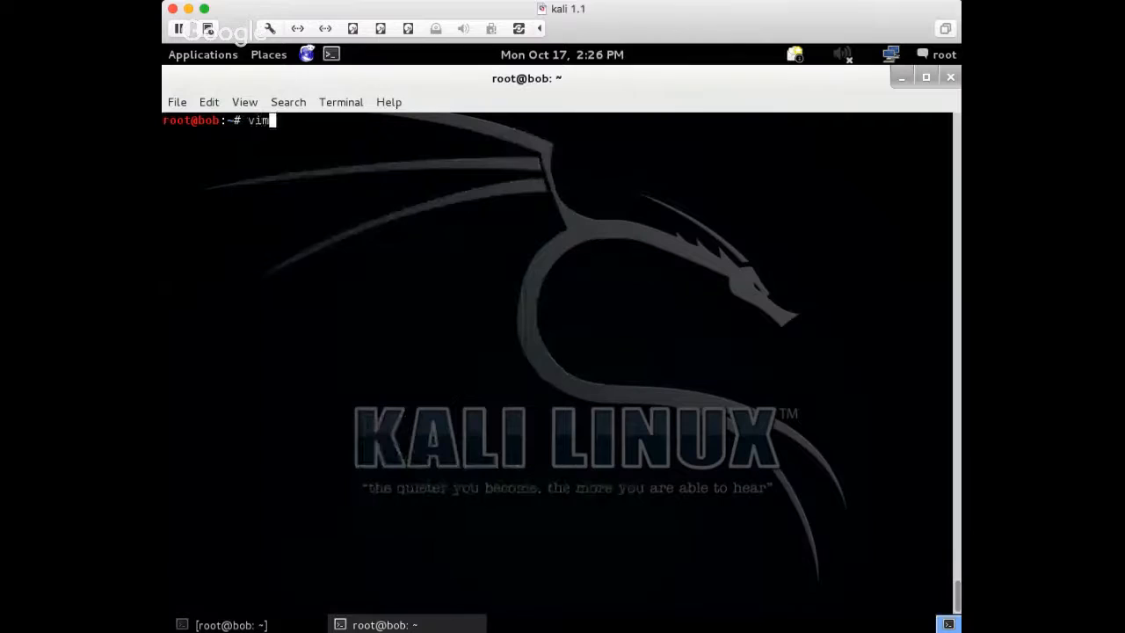
type("/etc/proxy")
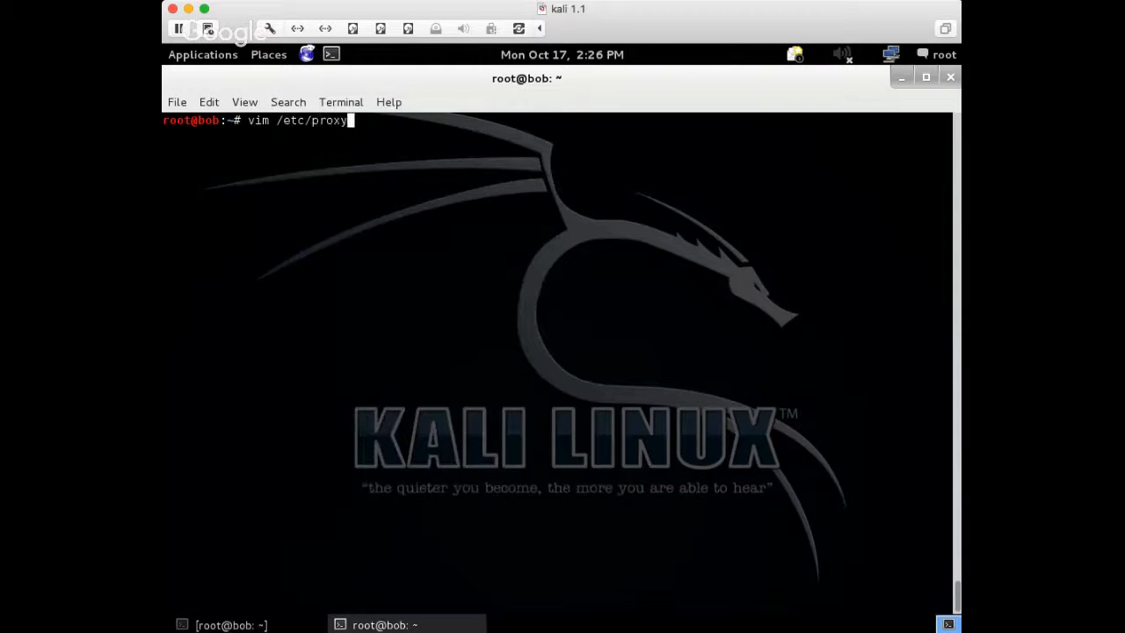
type("chains.conf")
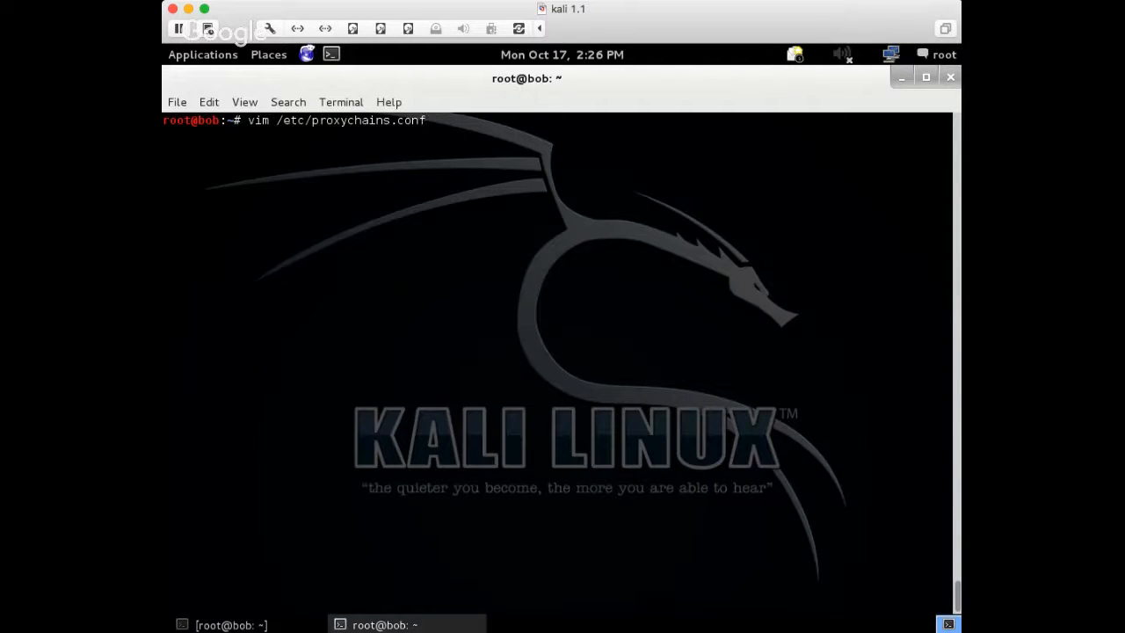
Open proxychains.conf and check the http proxies 172.16.222.169 and 159.203.67.247 on port 3128
key("Return")
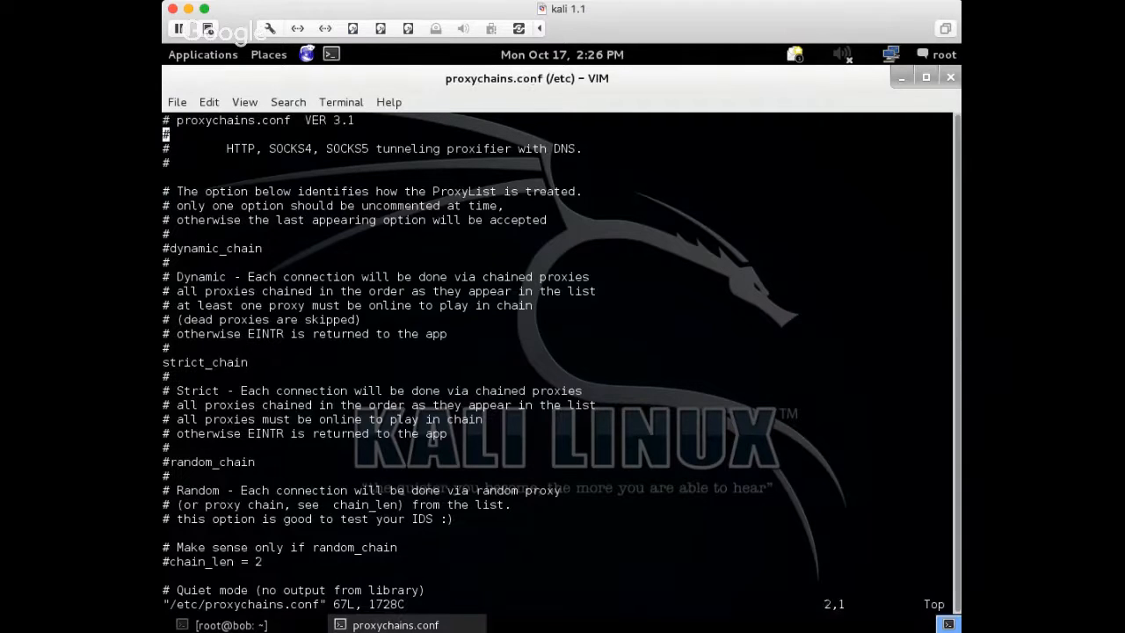
scroll("down", 3)
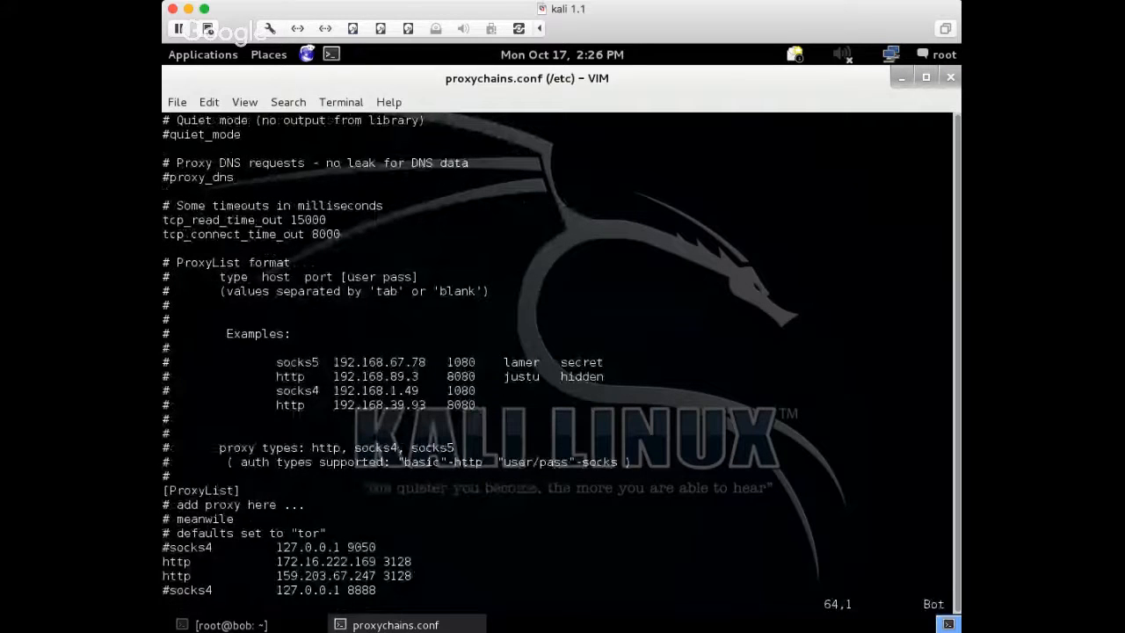
key("Down")
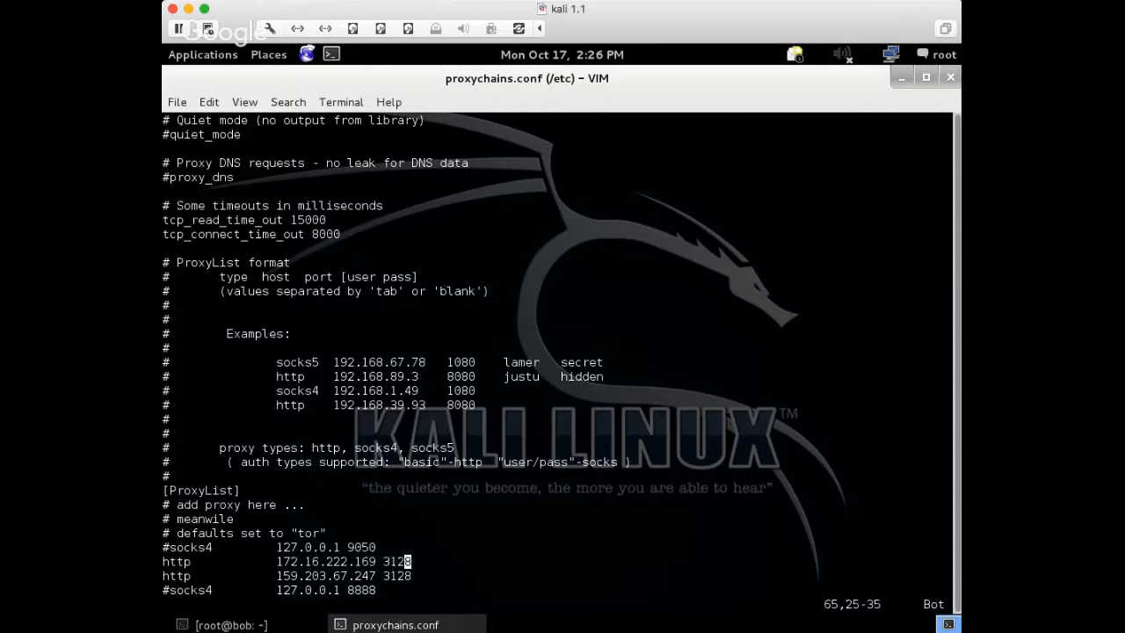
key("Left")
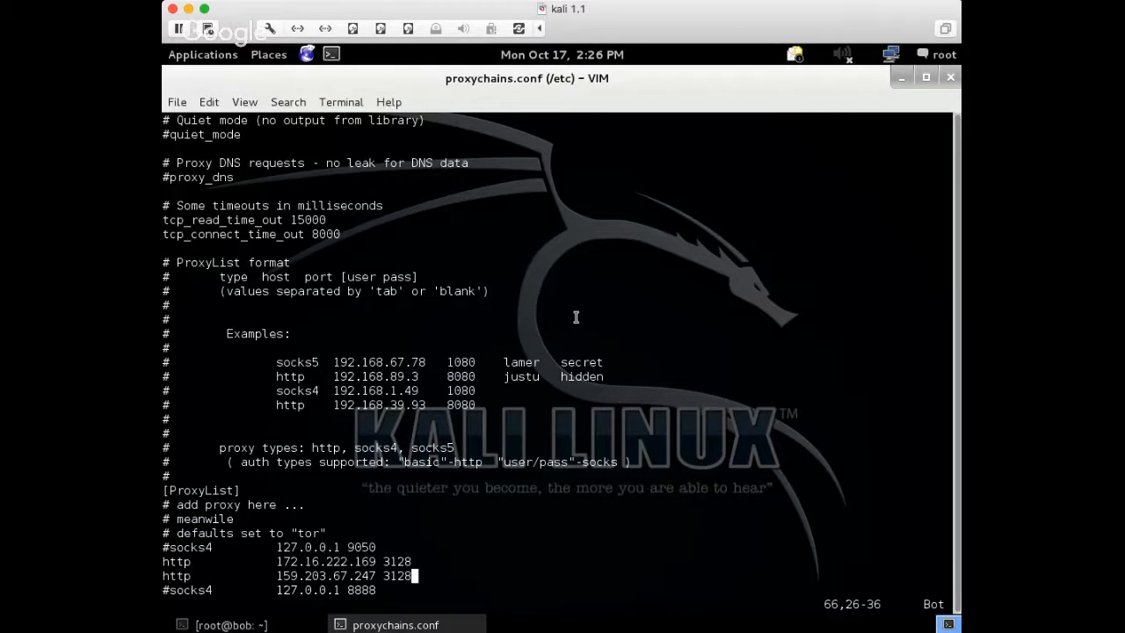
key("Up")
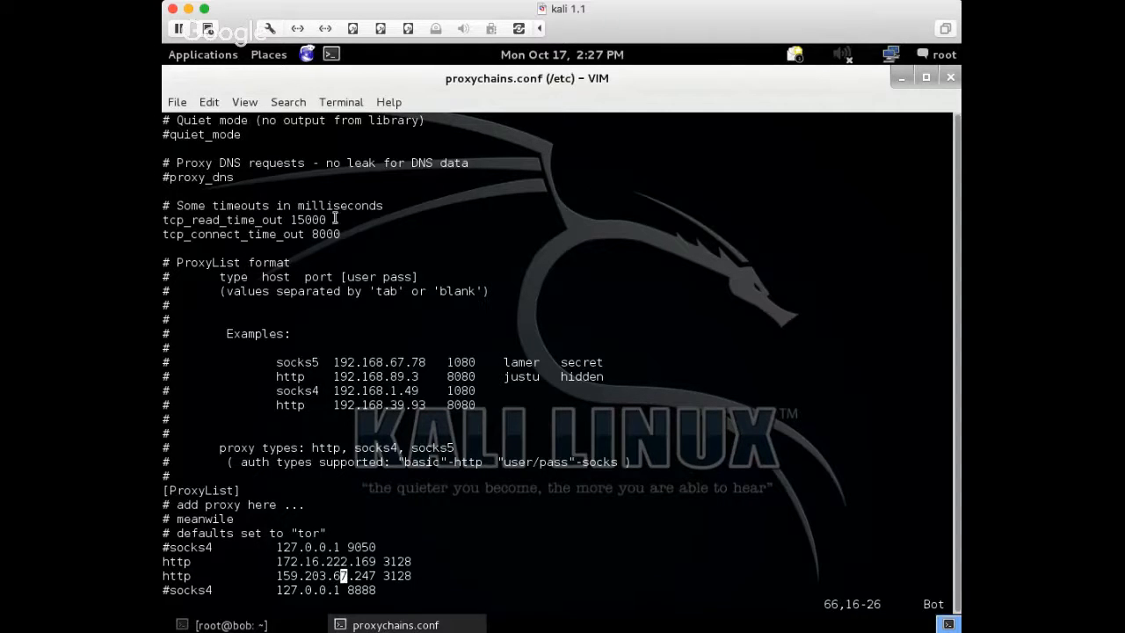
mouse_move(319, 192)
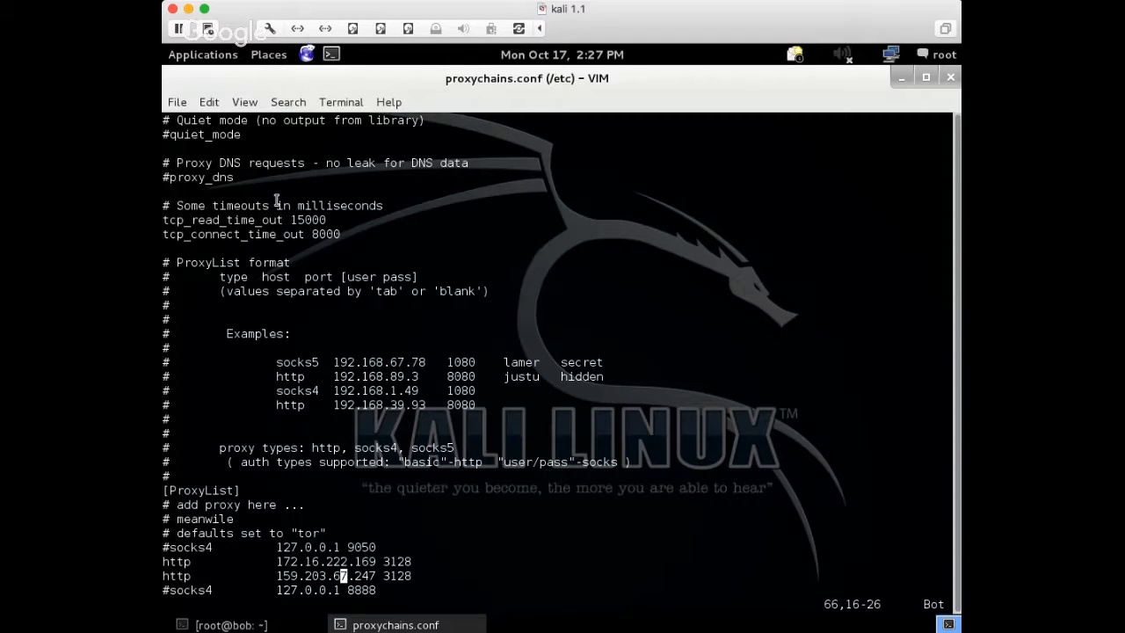
mouse_move(444, 620)
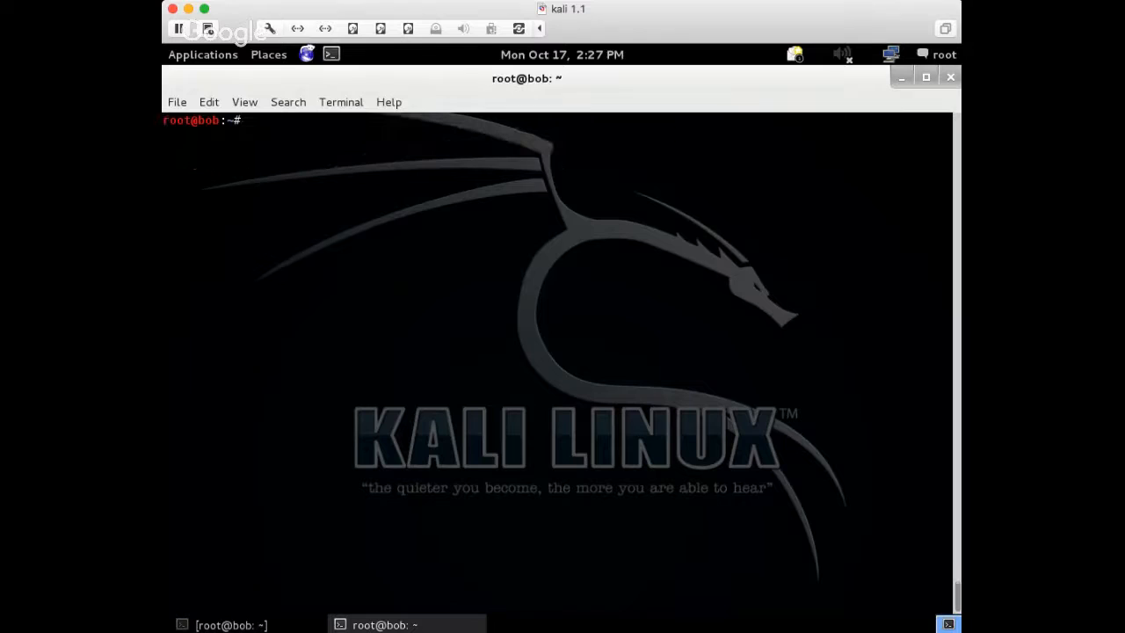
Launch Firefox via proxychains and confirm whatismyip.com reports 159.203.67.247
type("fi")
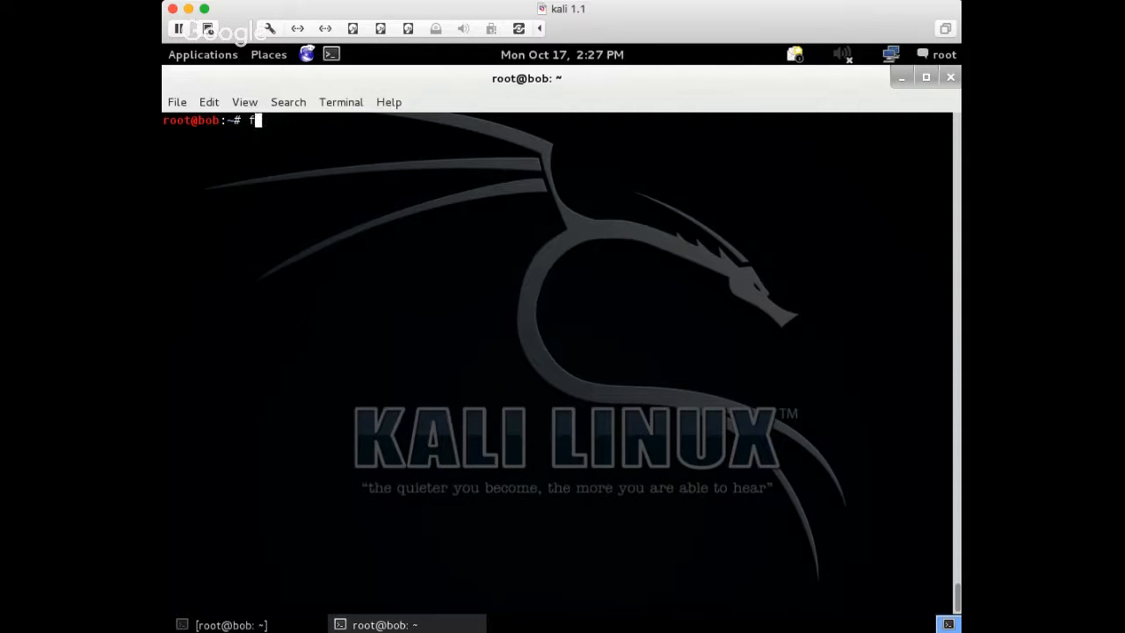
type("proxychains")
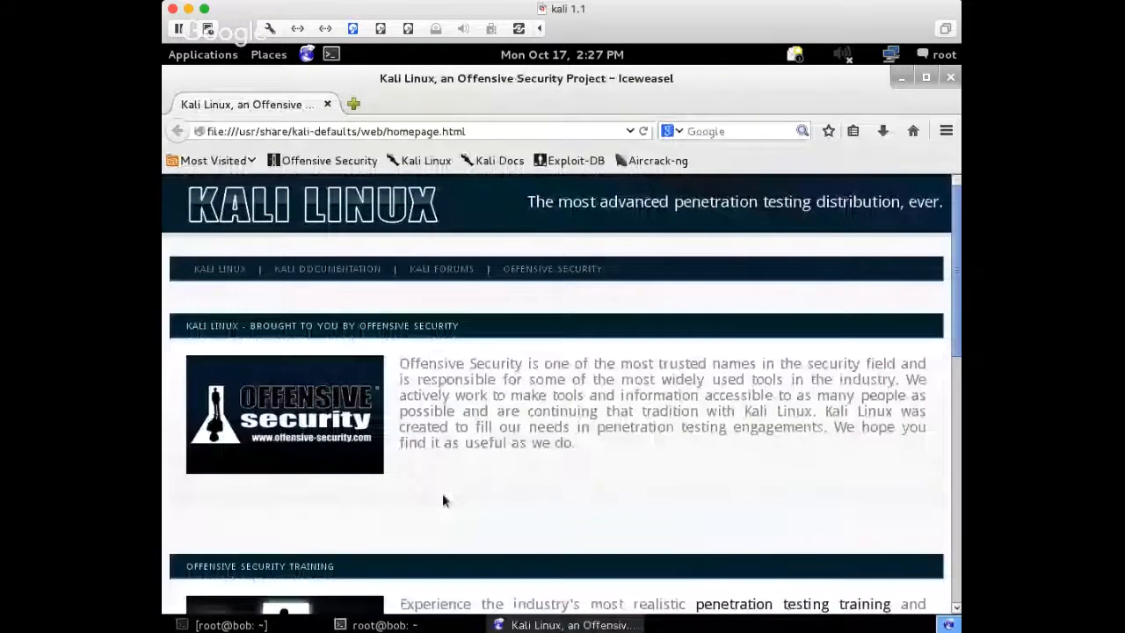
type("whatismyip.com/")
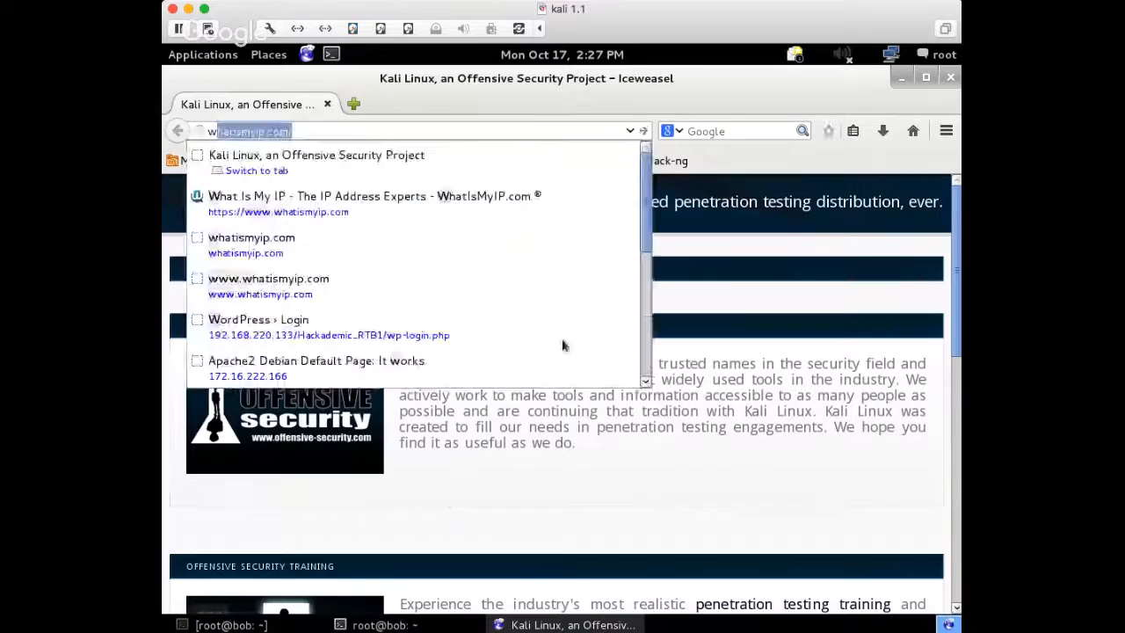
left_click(252, 237)
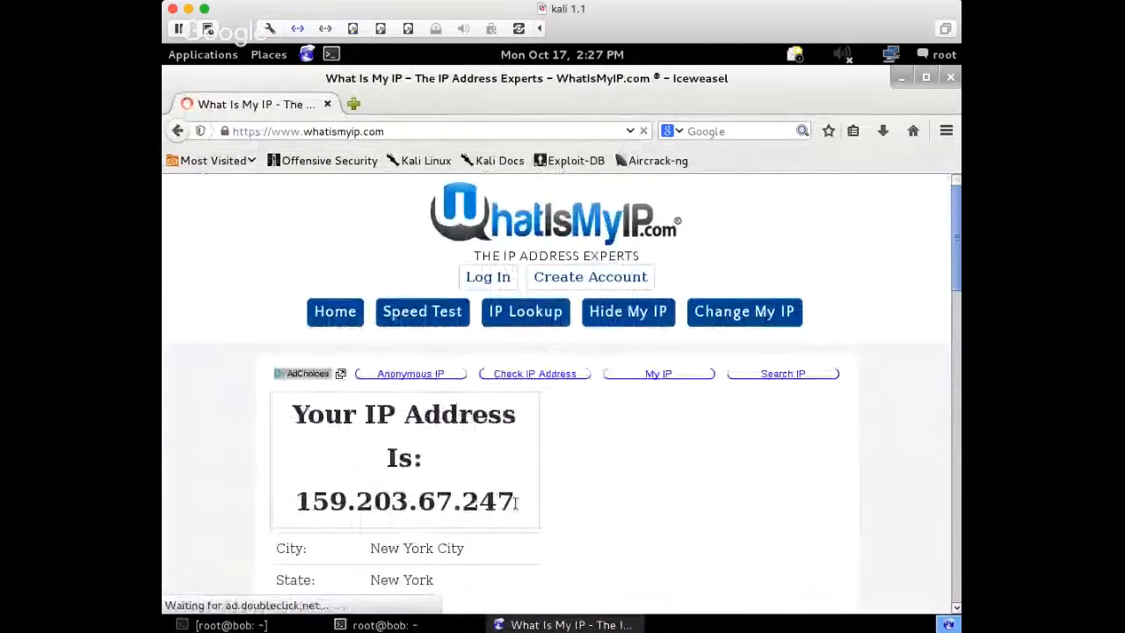
triple_click(404, 501)
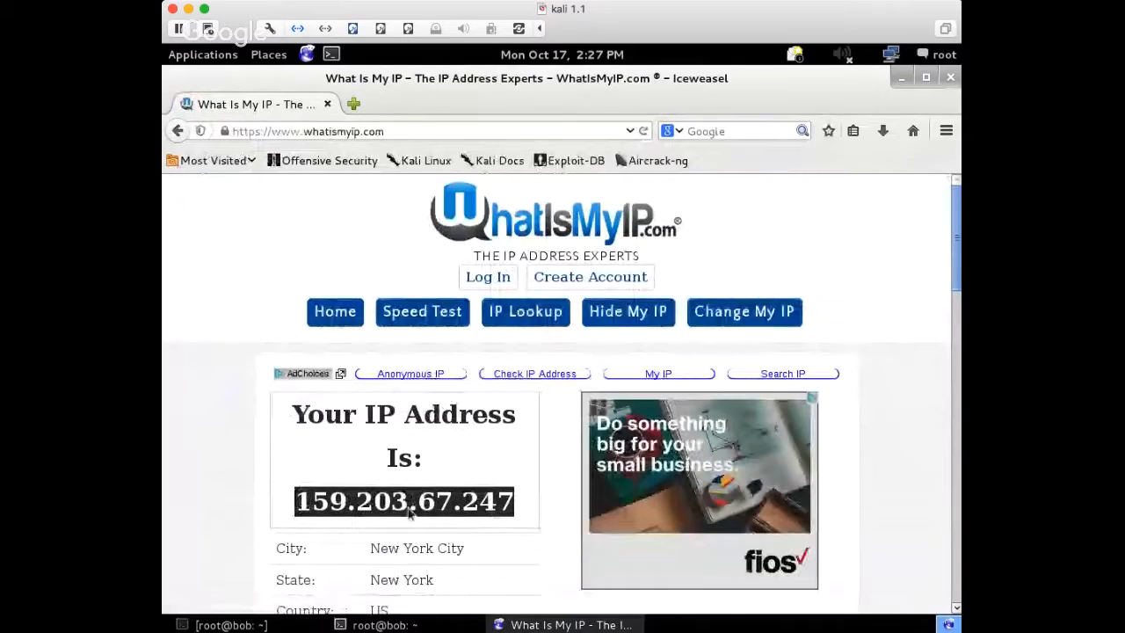
mouse_move(554, 484)
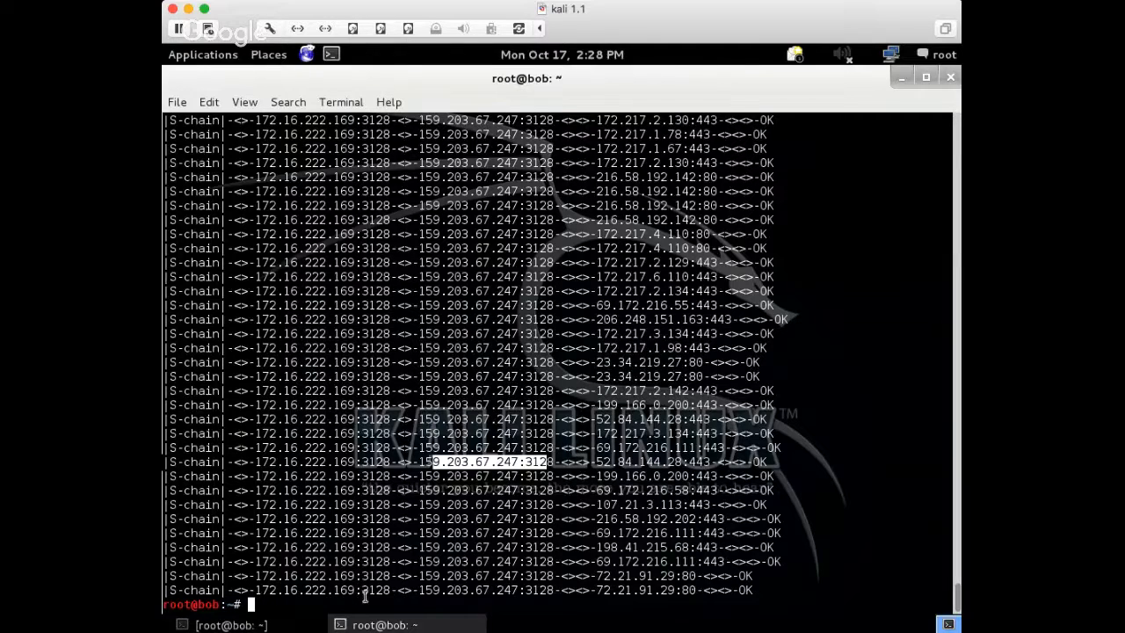
mouse_move(899, 288)
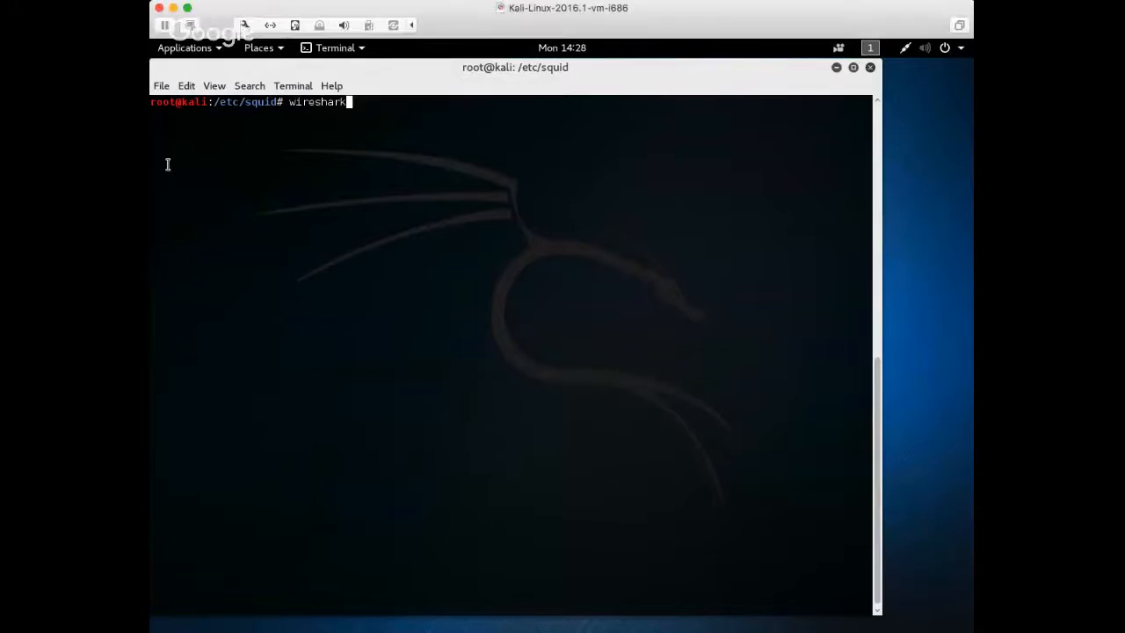
mouse_move(284, 211)
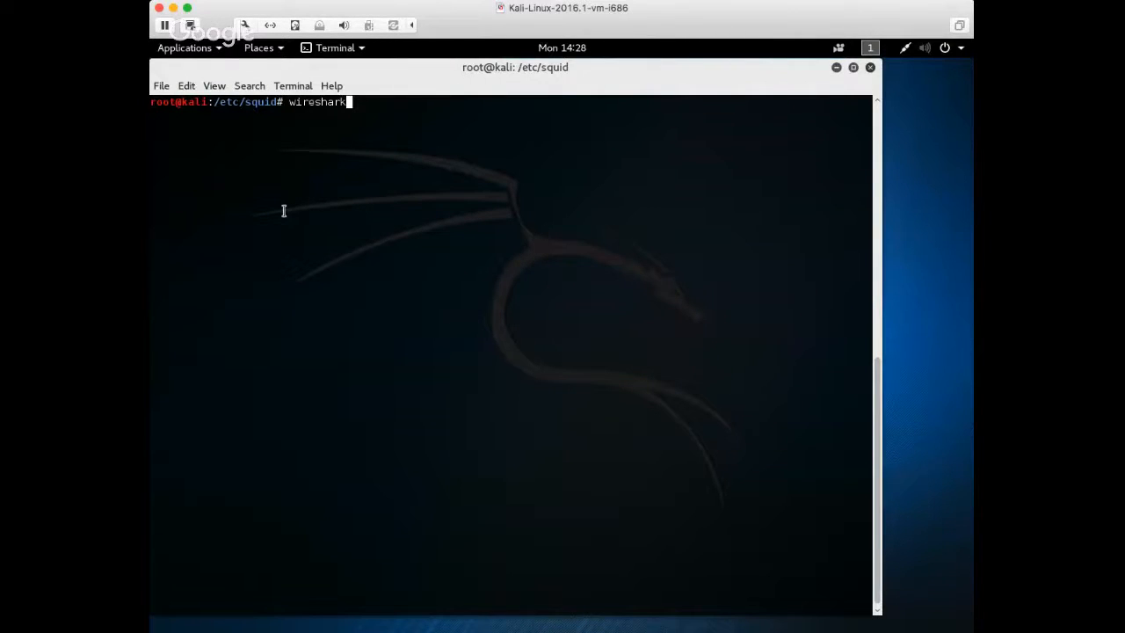
Launch Wireshark with capture filter 'port 3128' on interface eth0
key("Return")
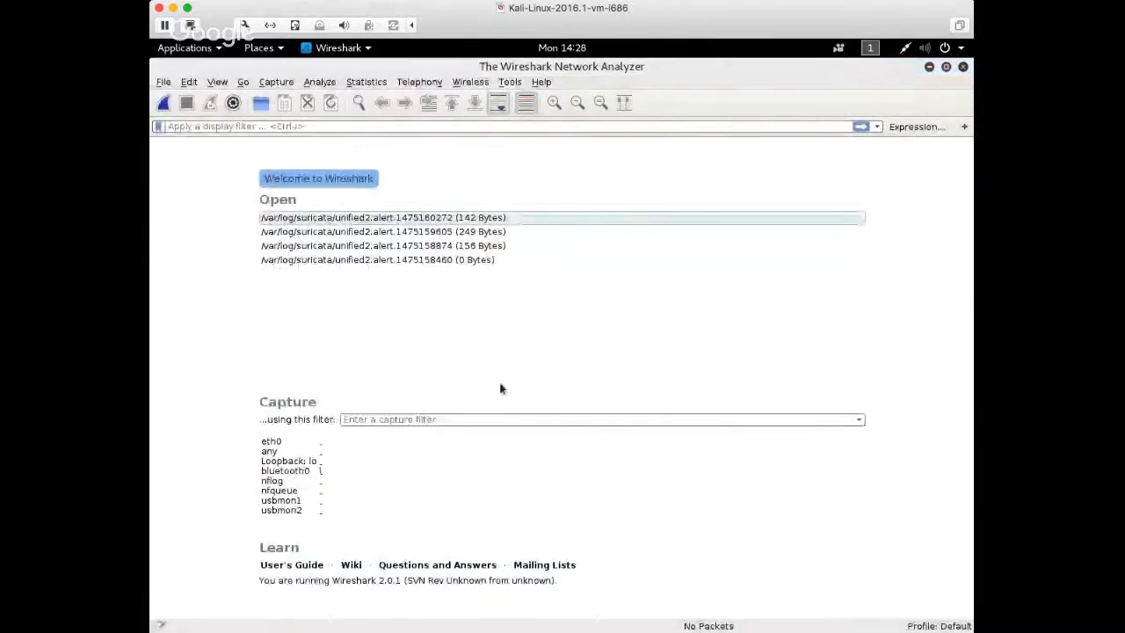
type("port")
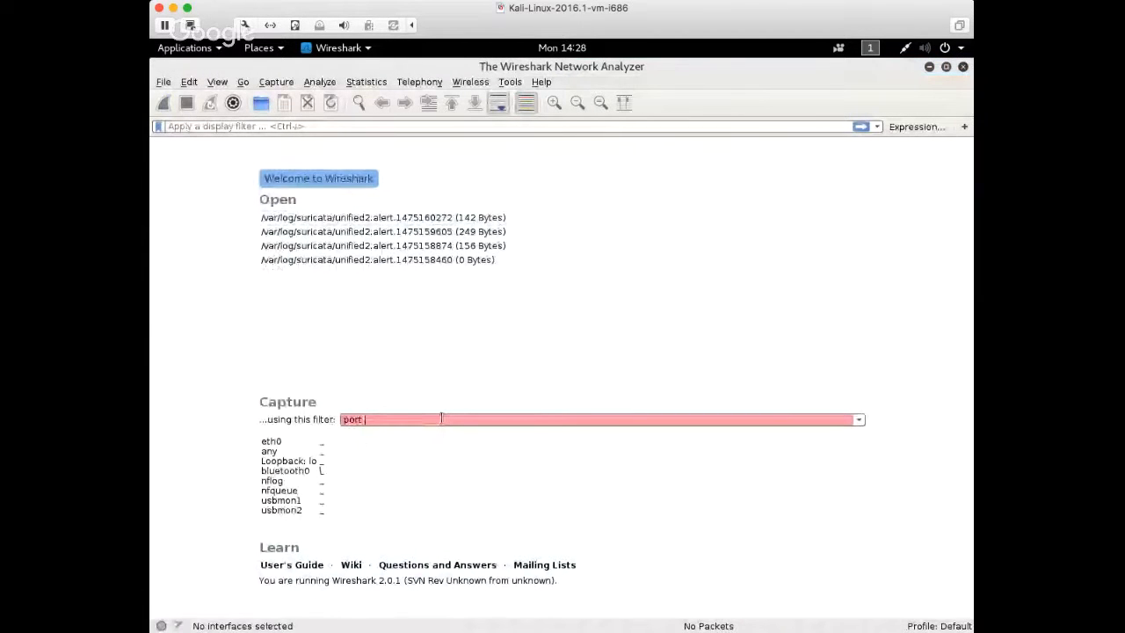
type("3128")
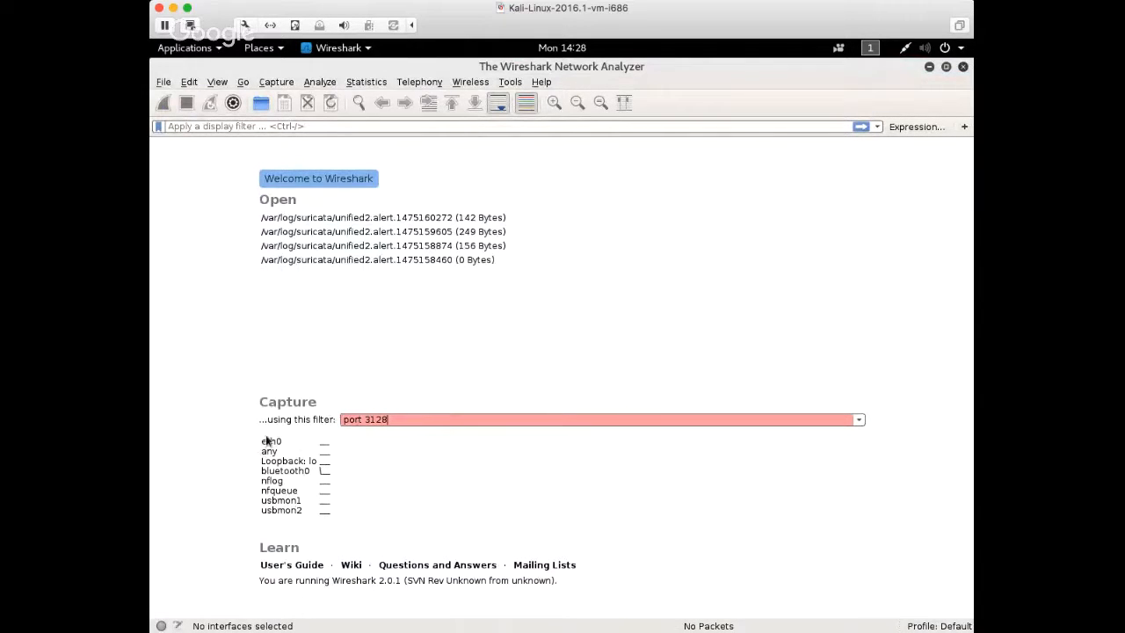
left_click(271, 441)
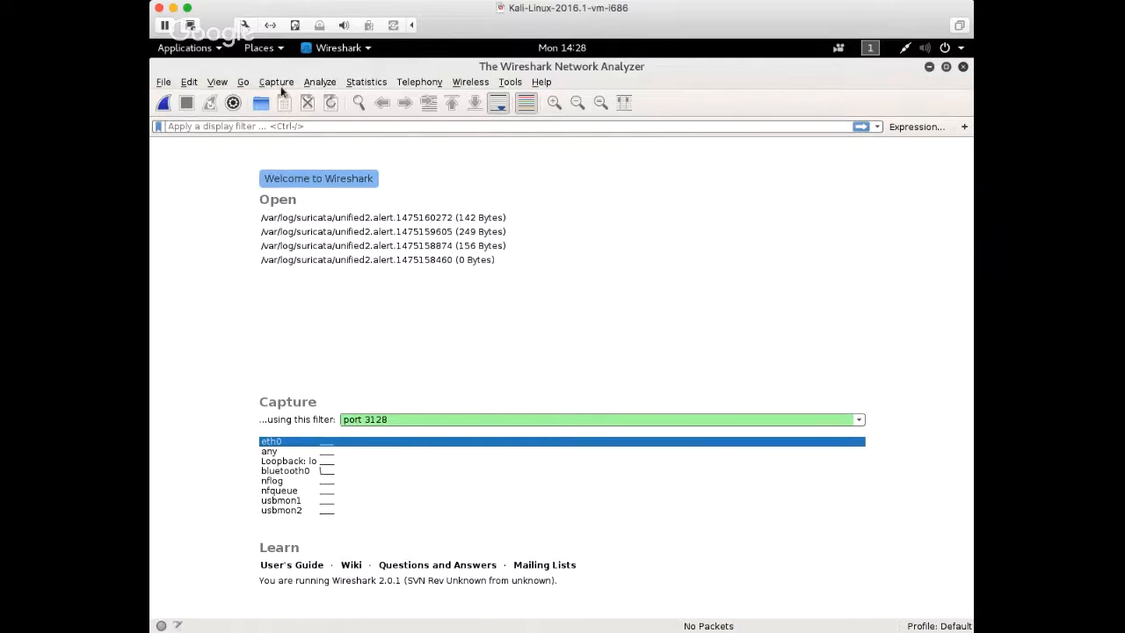
left_click(276, 81)
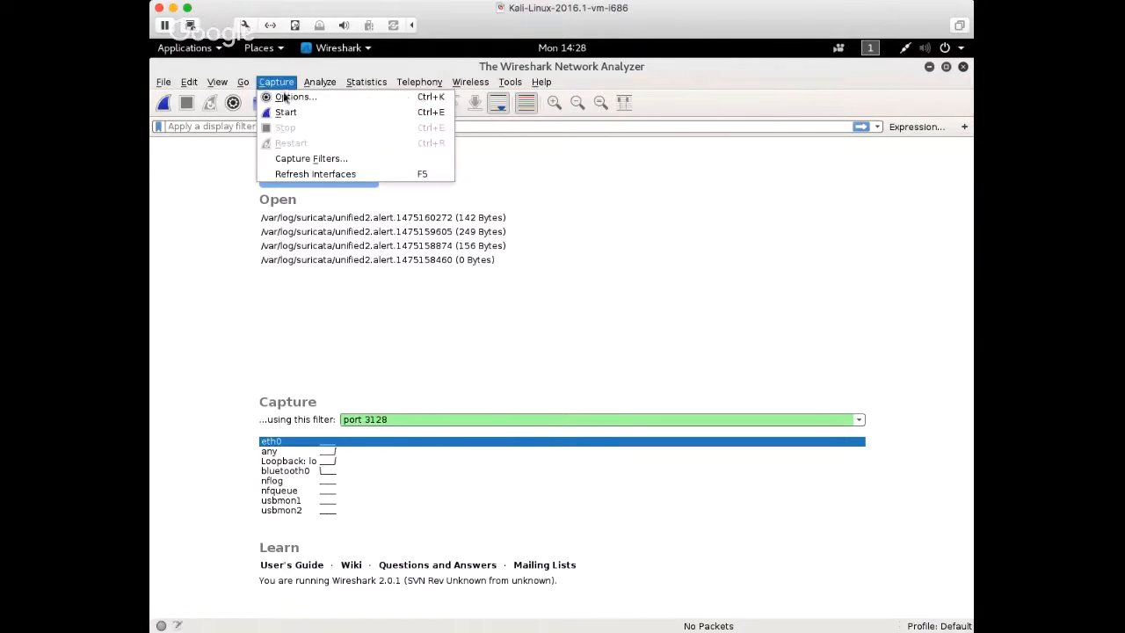
Capture port 3128 traffic on eth0 and inspect the proxy CONNECT request packets
left_click(285, 111)
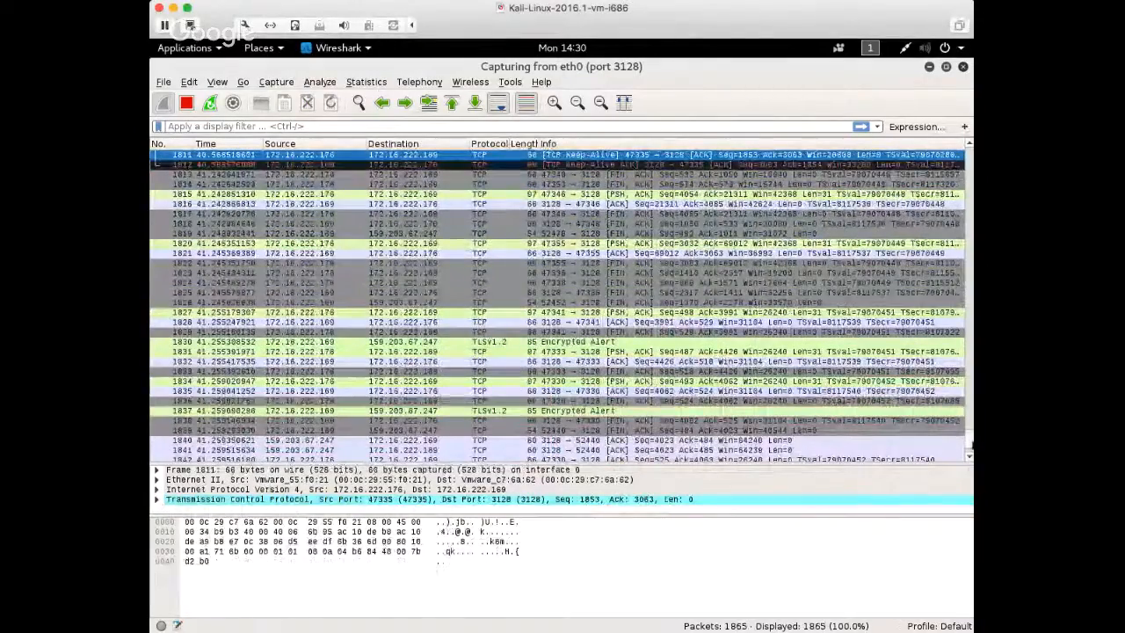
scroll("up", 3)
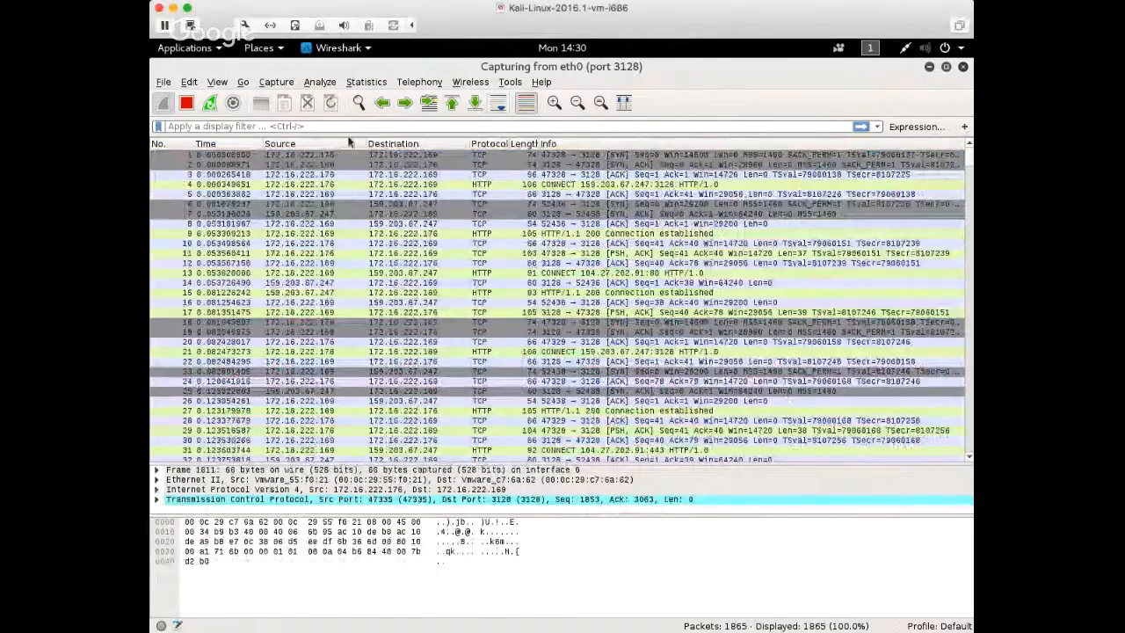
left_click(352, 155)
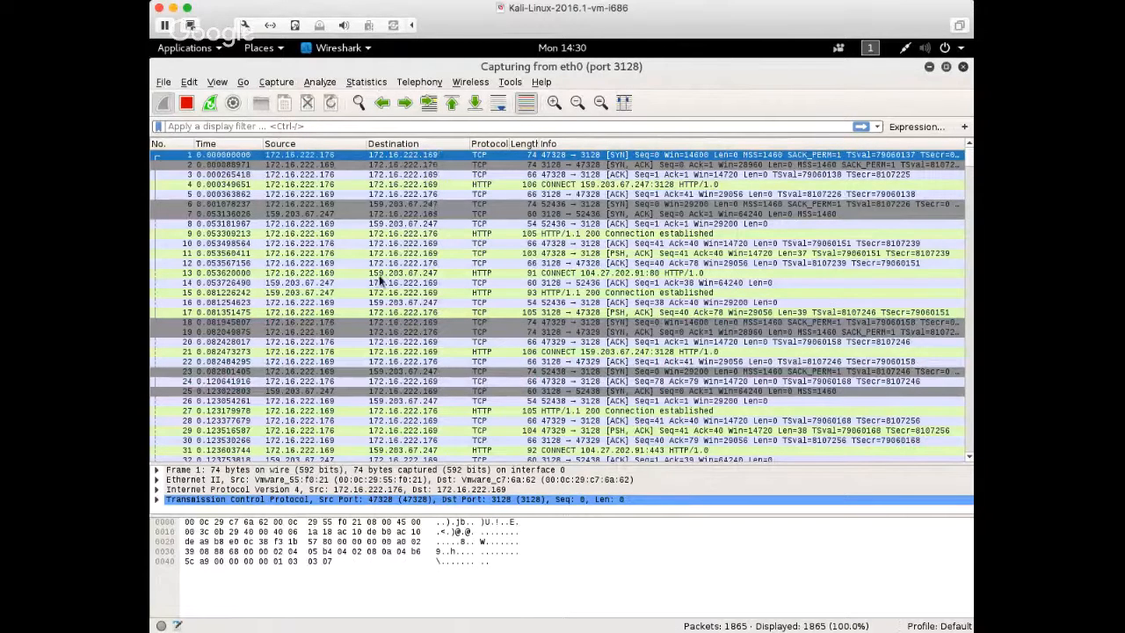
mouse_move(352, 209)
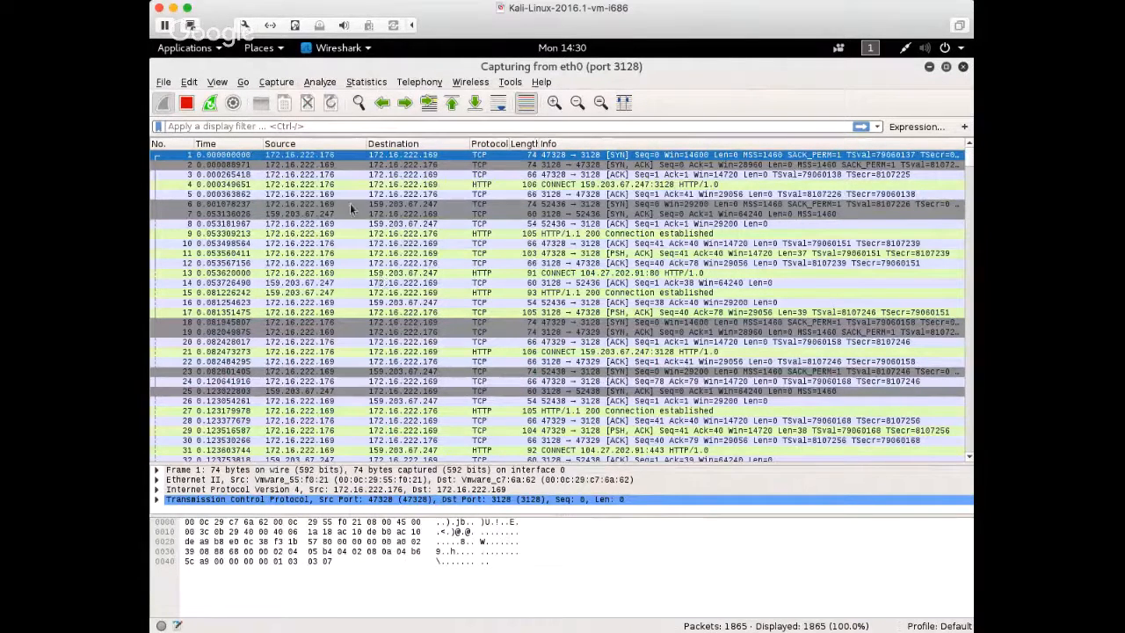
mouse_move(383, 284)
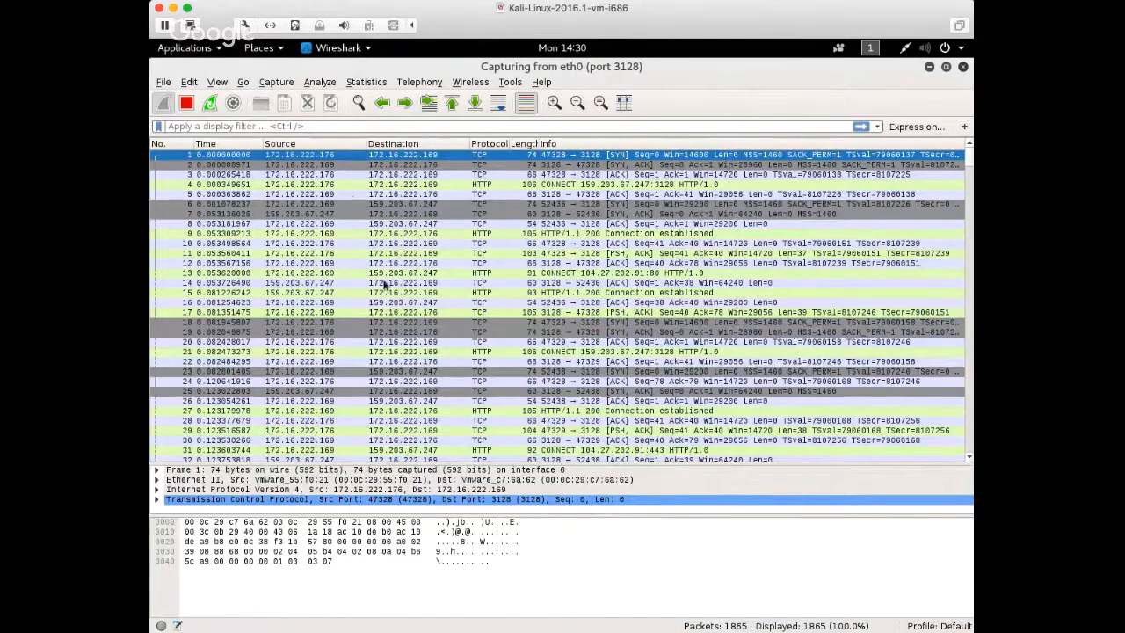
left_click(396, 272)
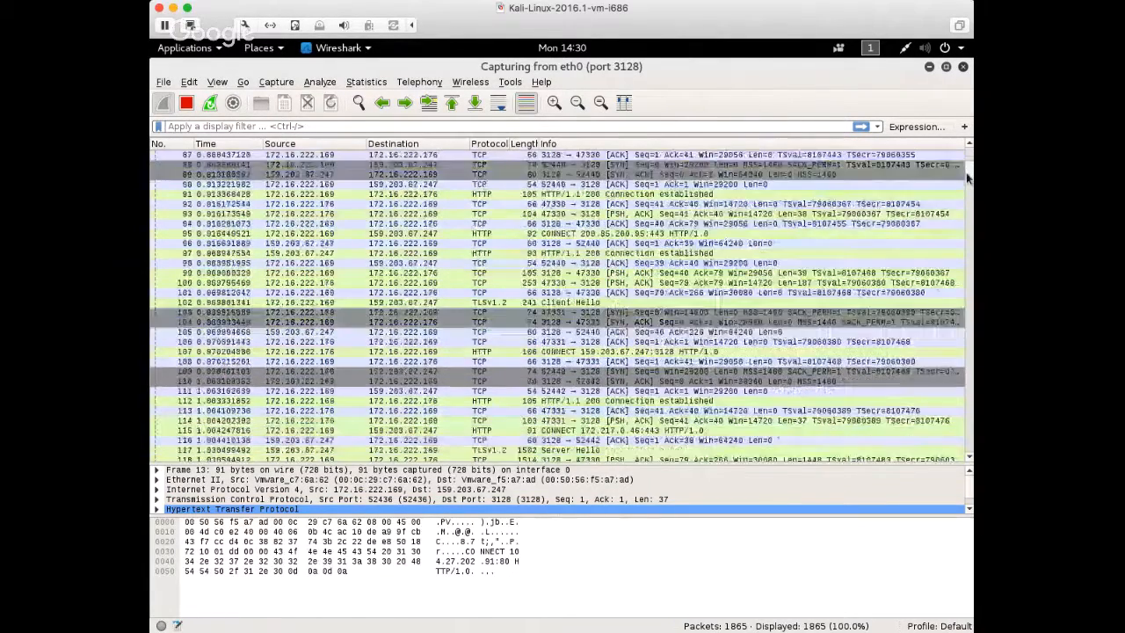
scroll("down", 3)
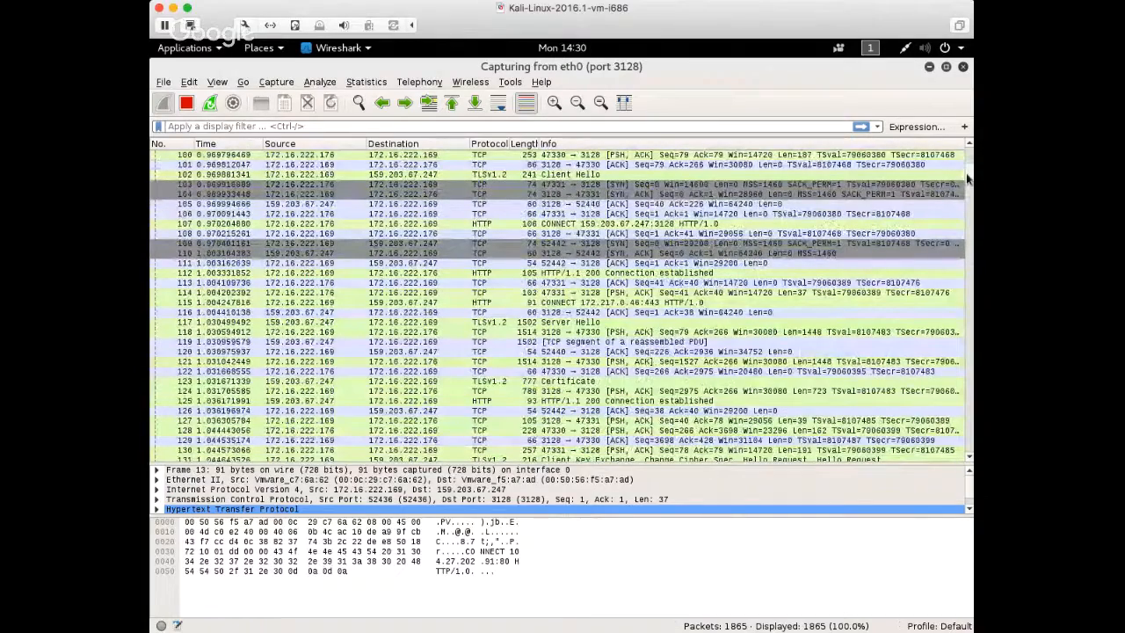
mouse_move(308, 293)
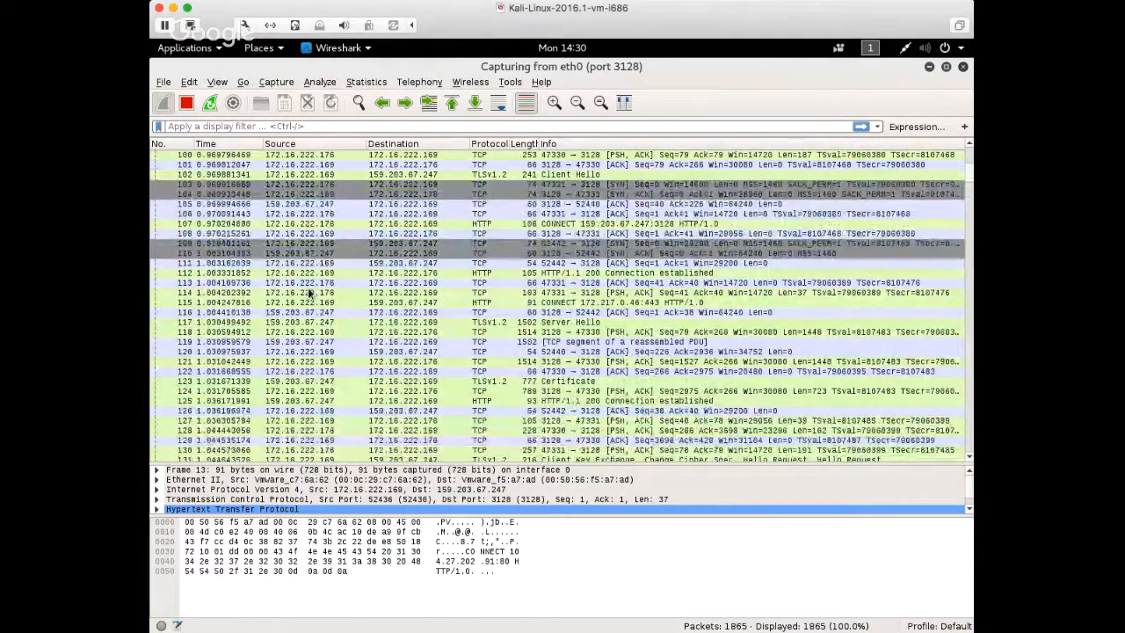
left_click(352, 291)
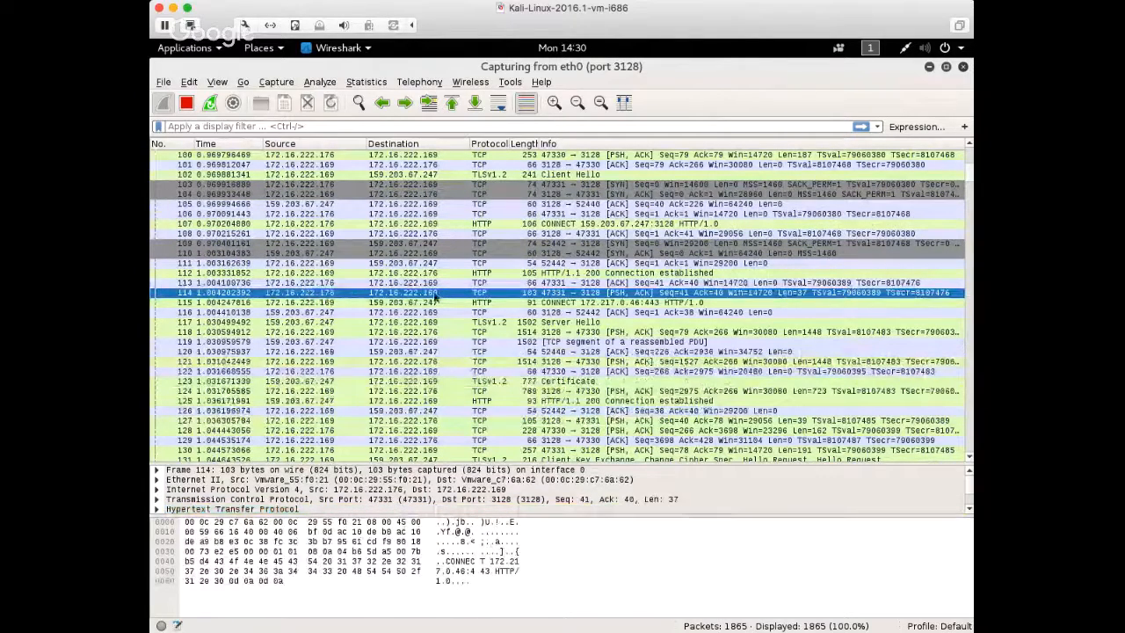
left_click(431, 302)
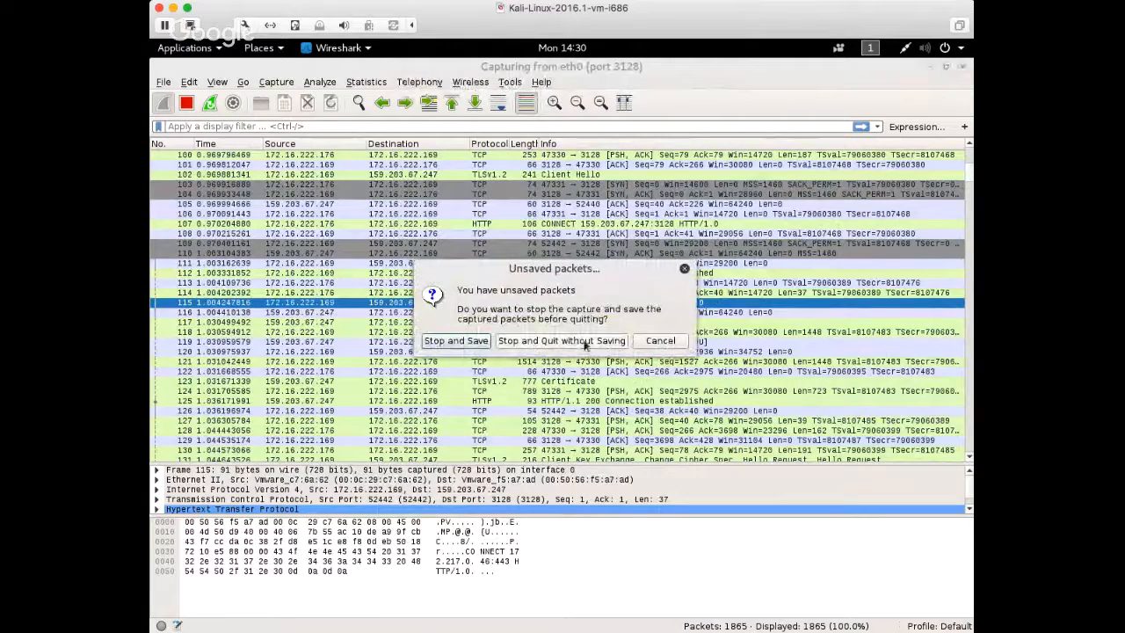
Stop and quit Wireshark without saving the captured packets
left_click(560, 341)
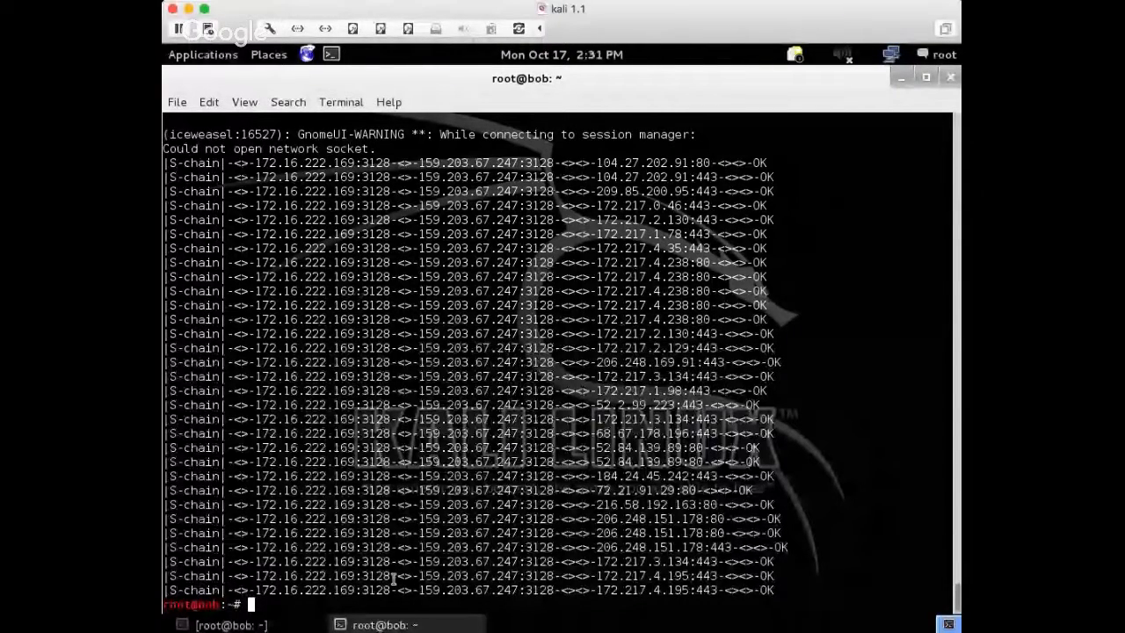
Reopen /etc/proxychains.conf in vim, confirm strict_chain, and exit with :q! without changes
type("vim")
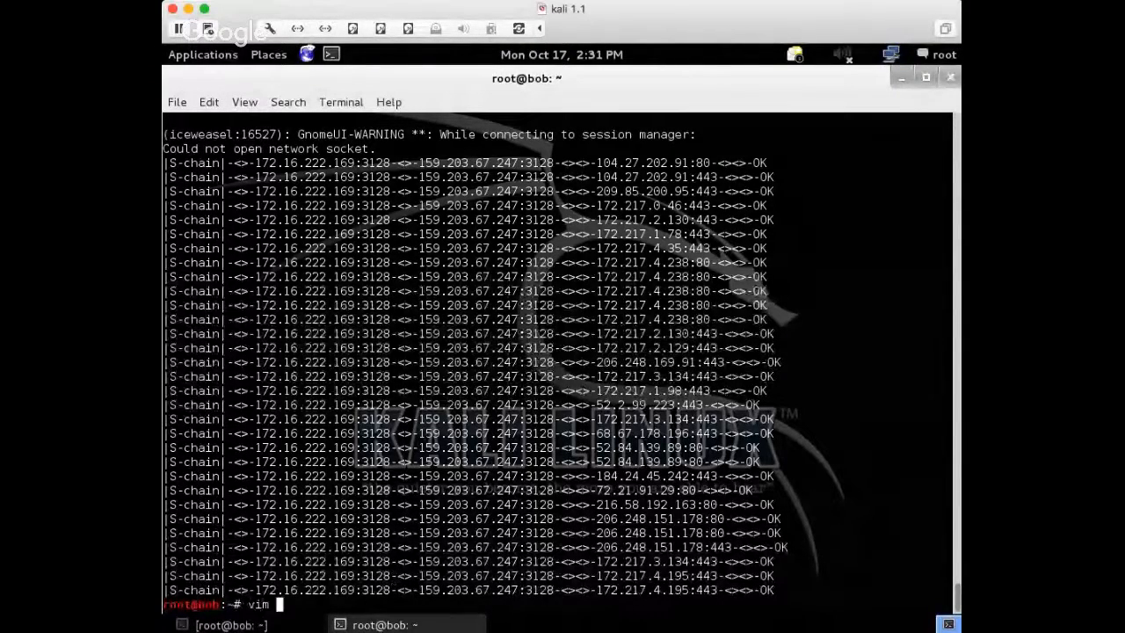
type("/etc/proxychains.conf")
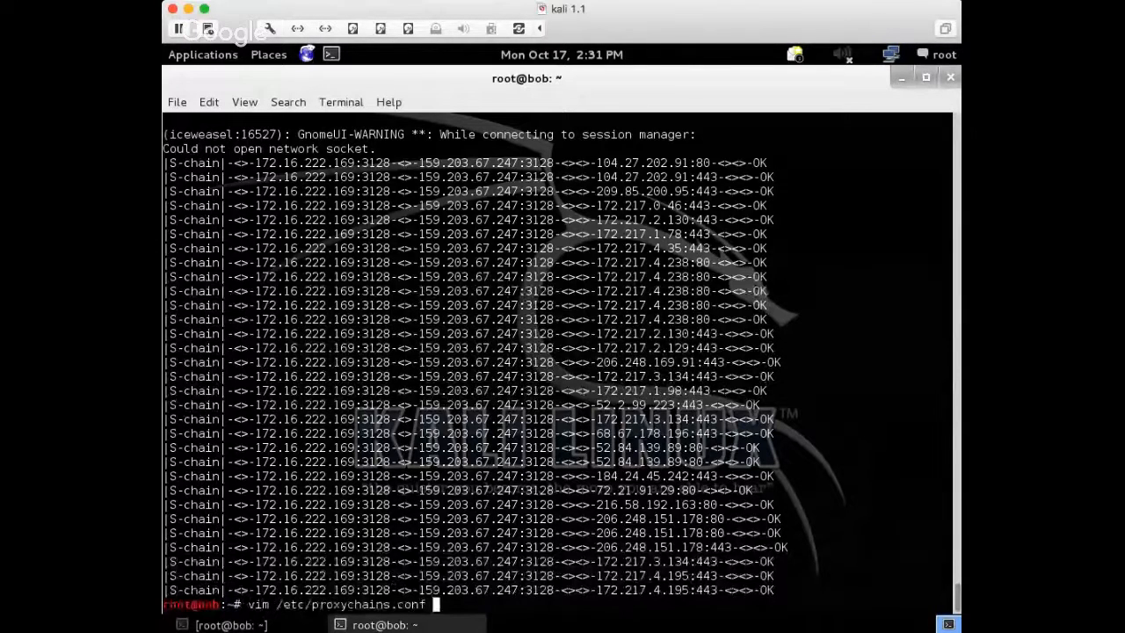
key("Return")
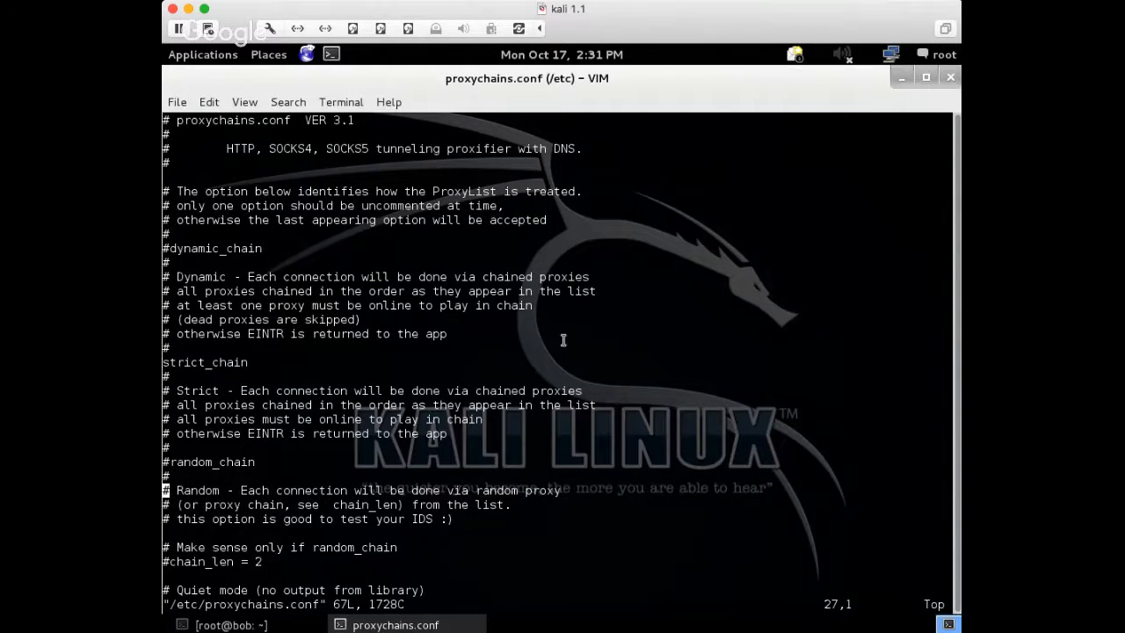
type(":q!")
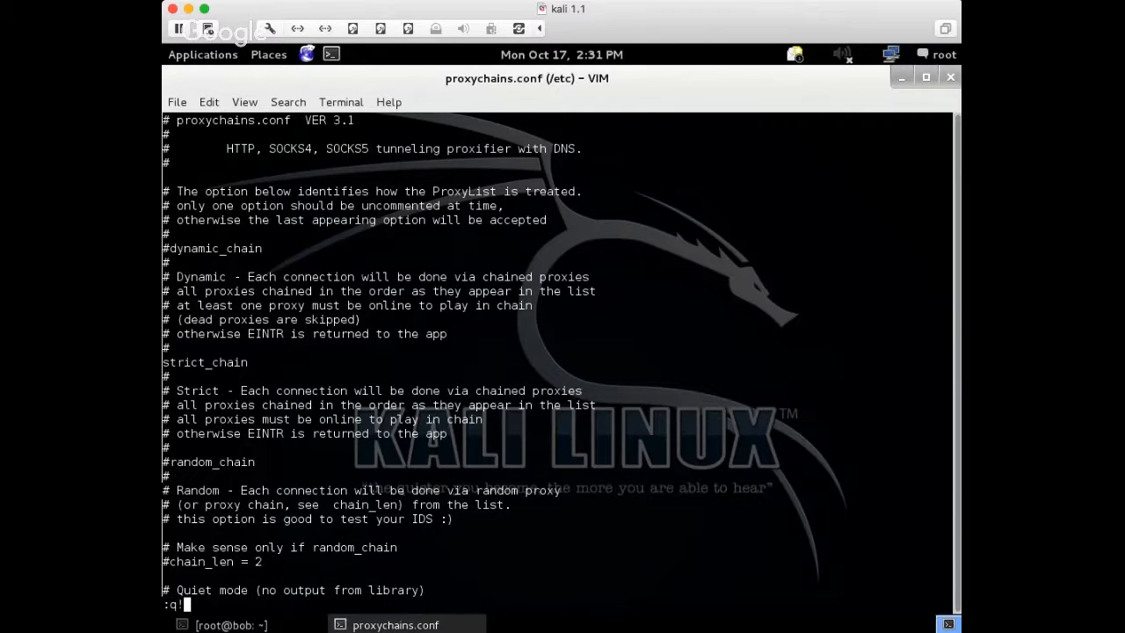
key("Return")
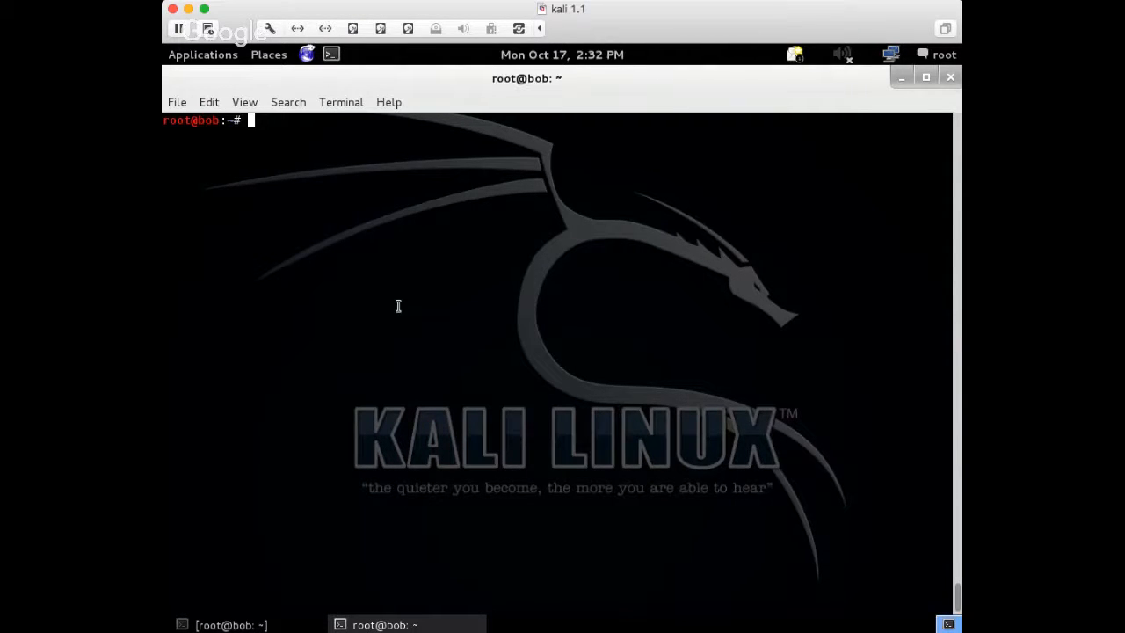
type("ifconfig")
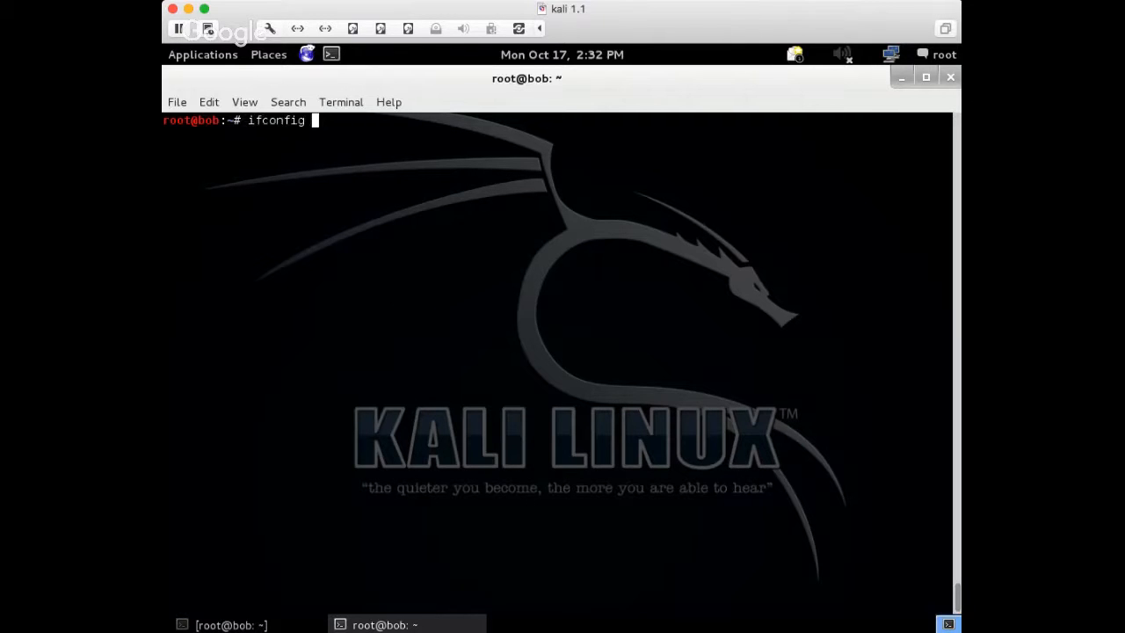
key("Return")
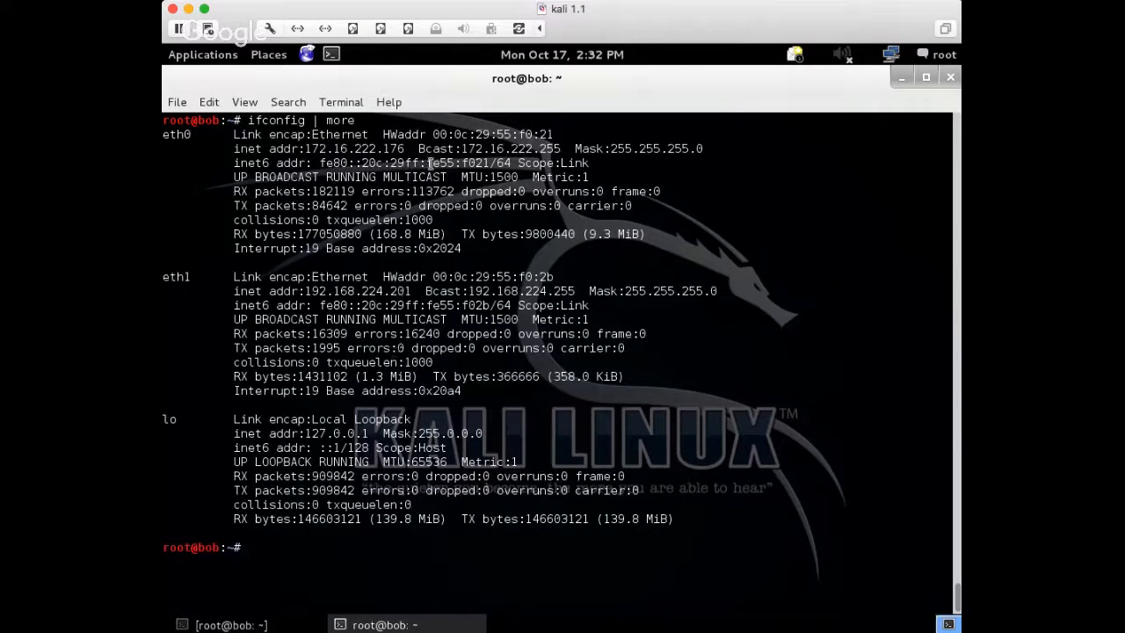
double_click(356, 149)
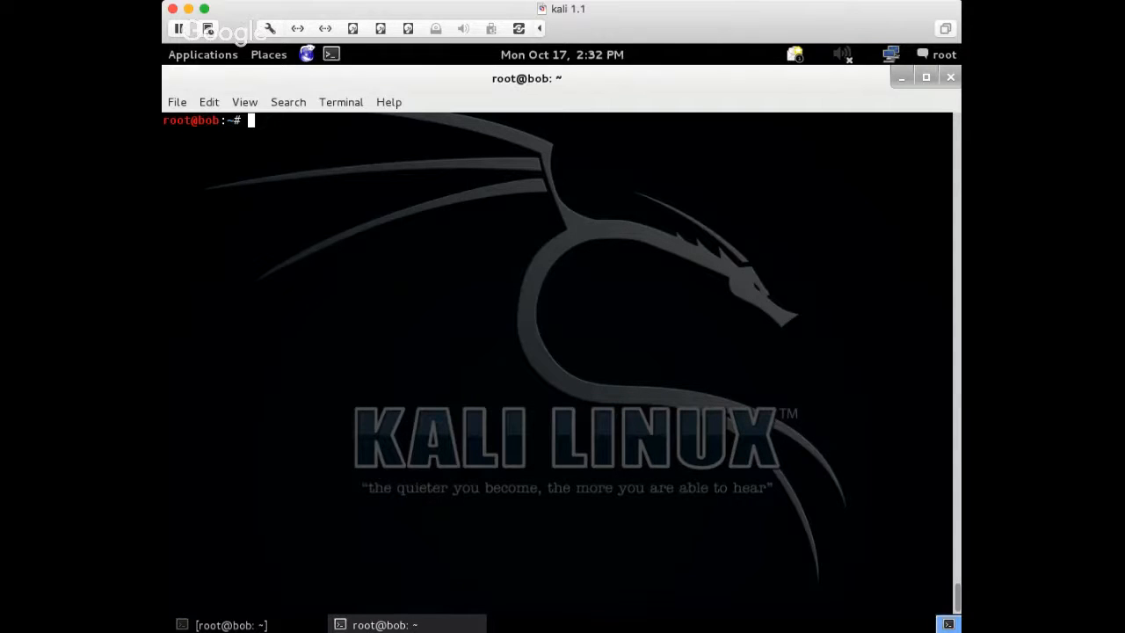
type("rde")
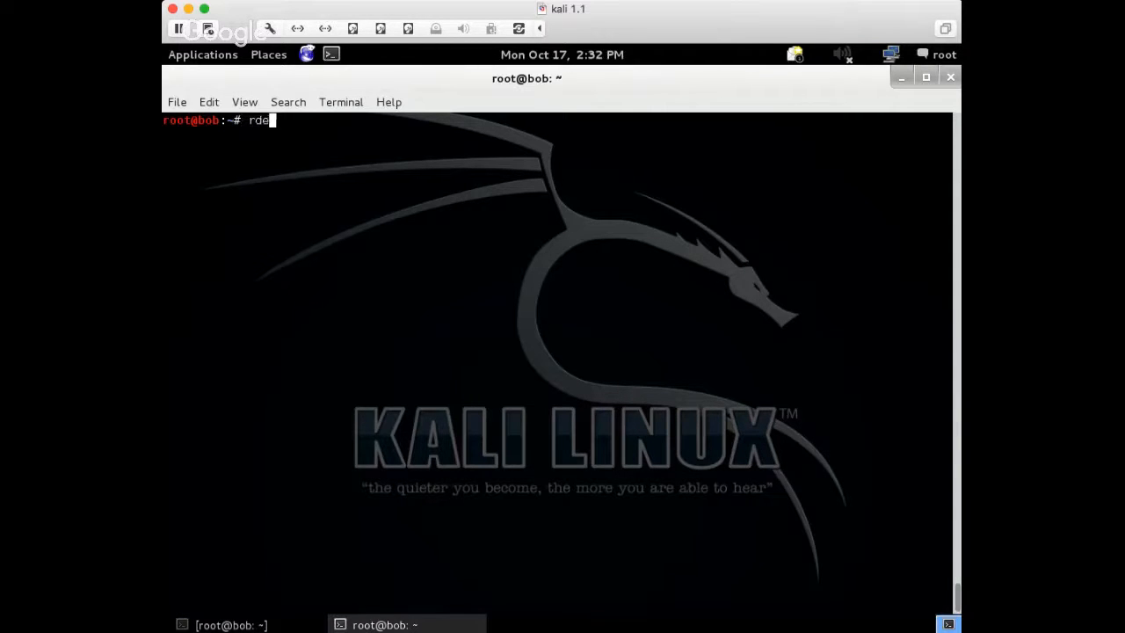
type("sktop 172.16.")
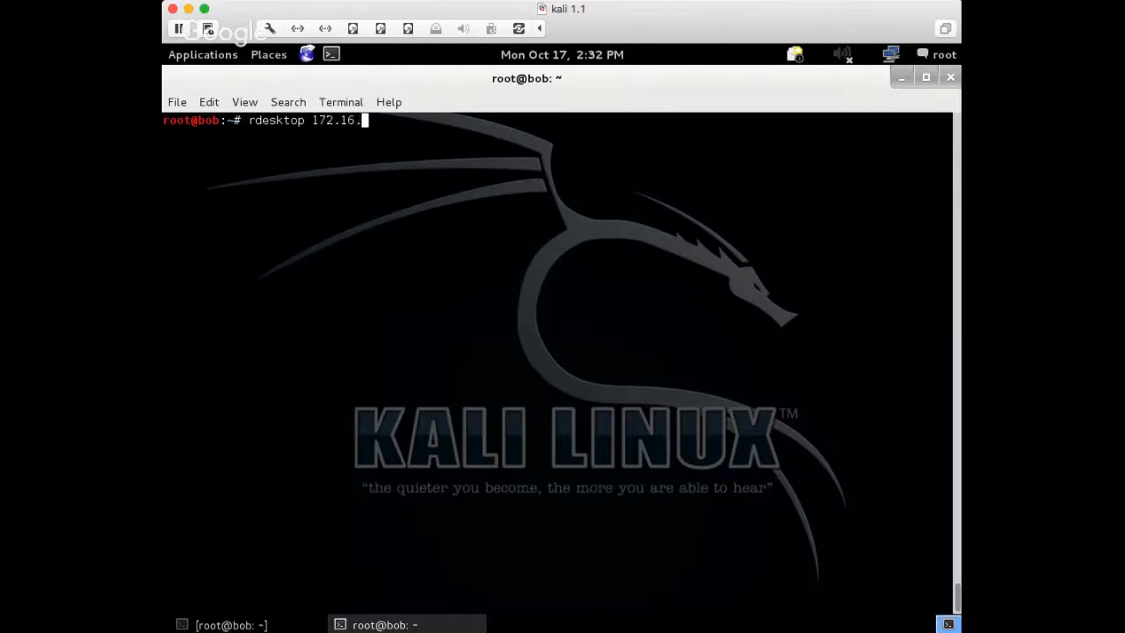
type("222.177")
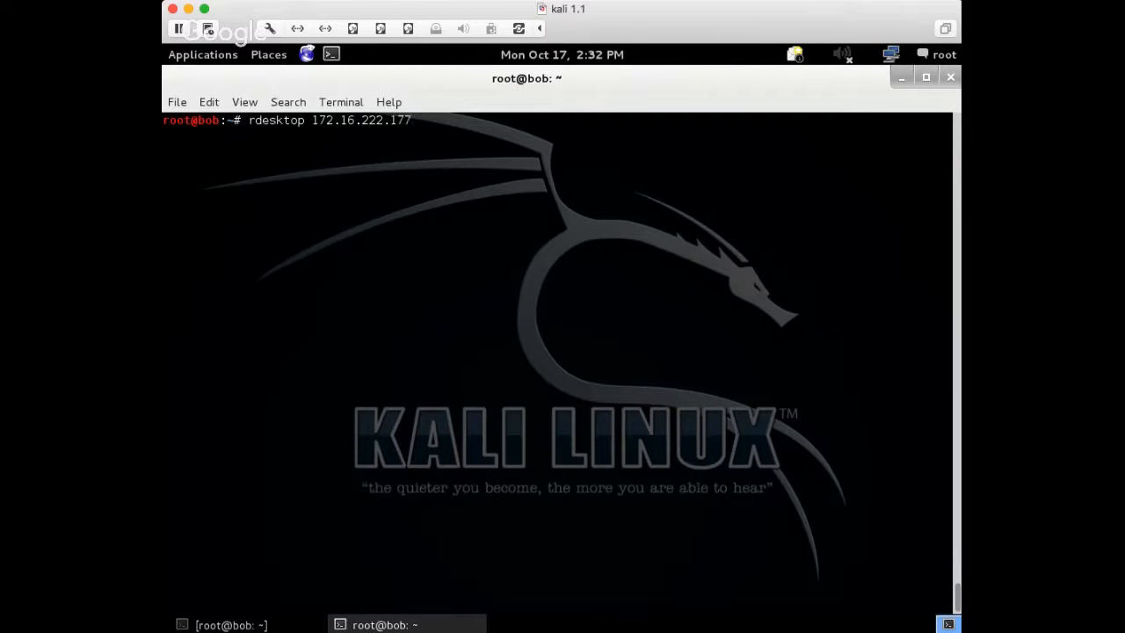
key("Return")
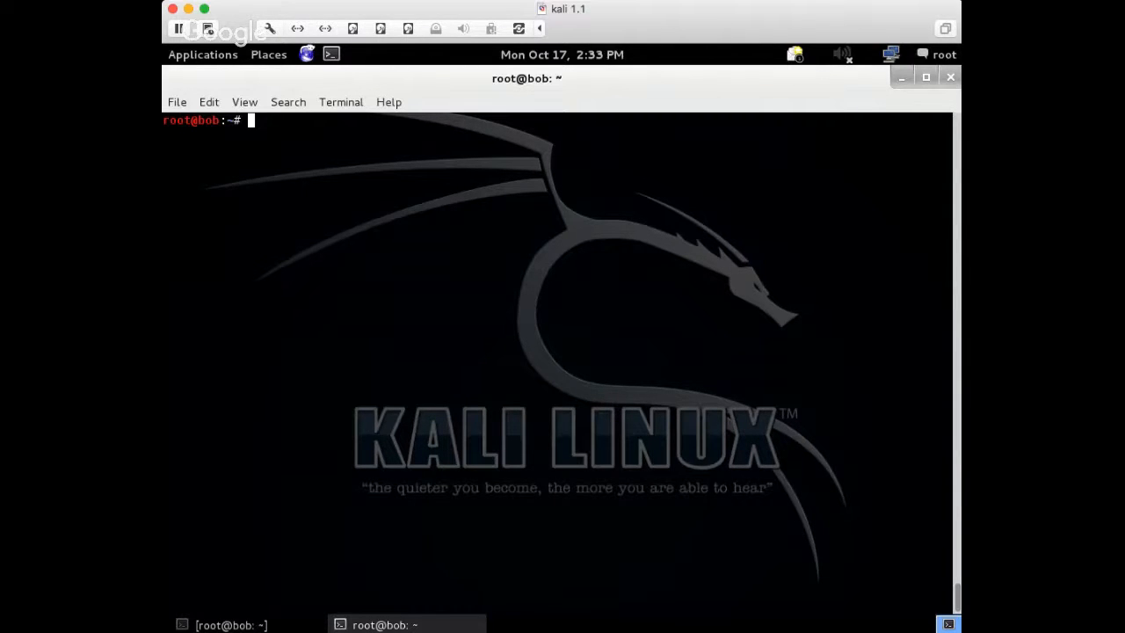
mouse_move(567, 396)
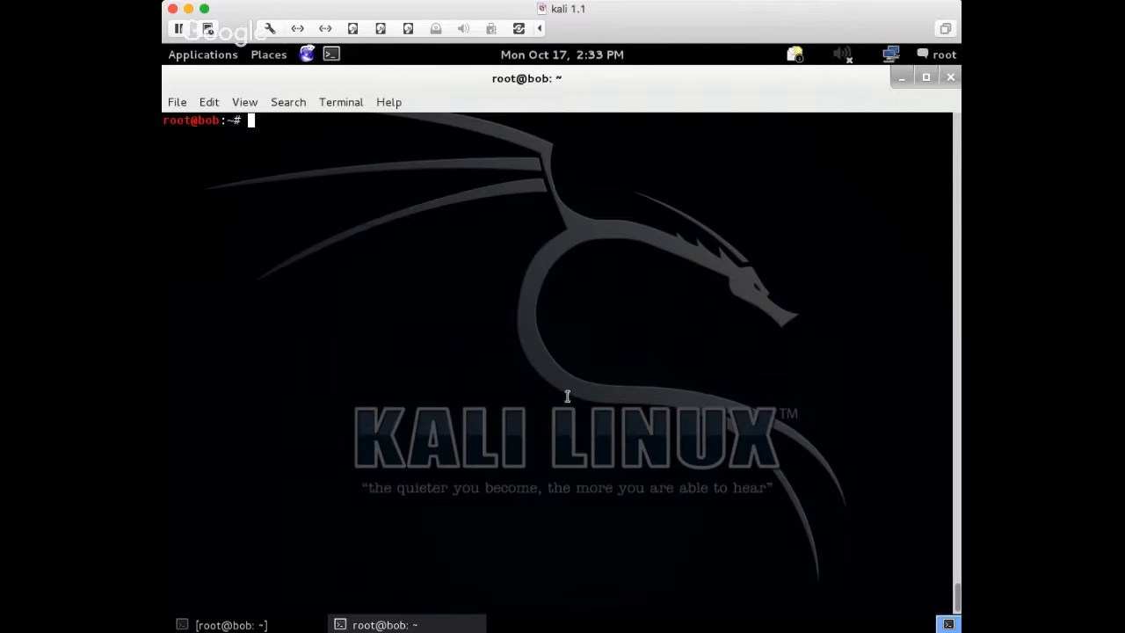
mouse_move(683, 373)
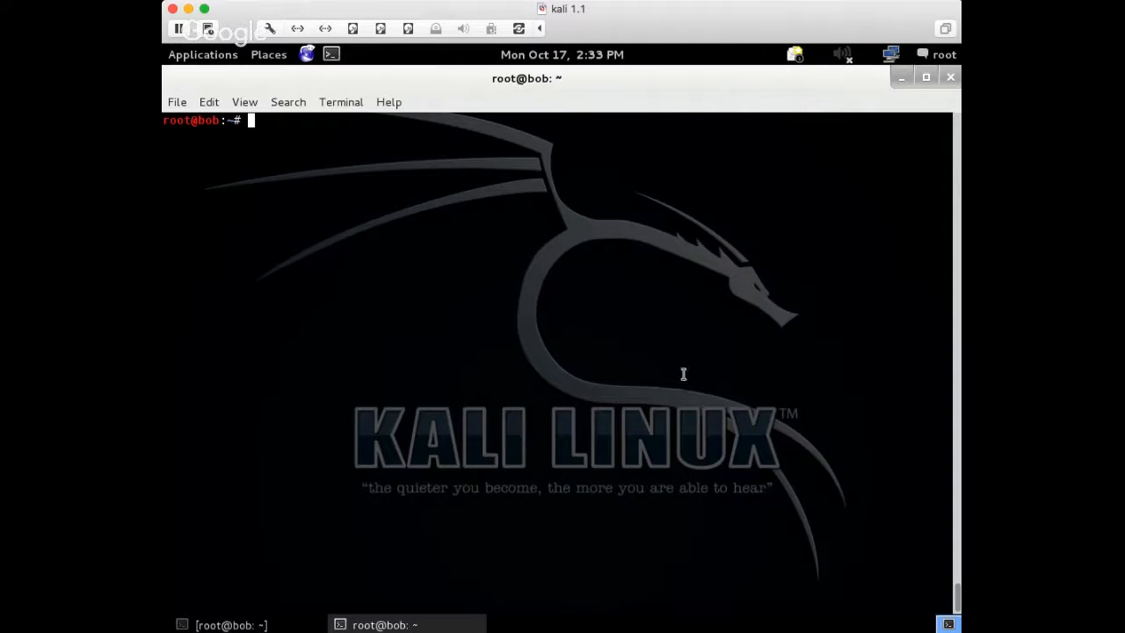
mouse_move(772, 375)
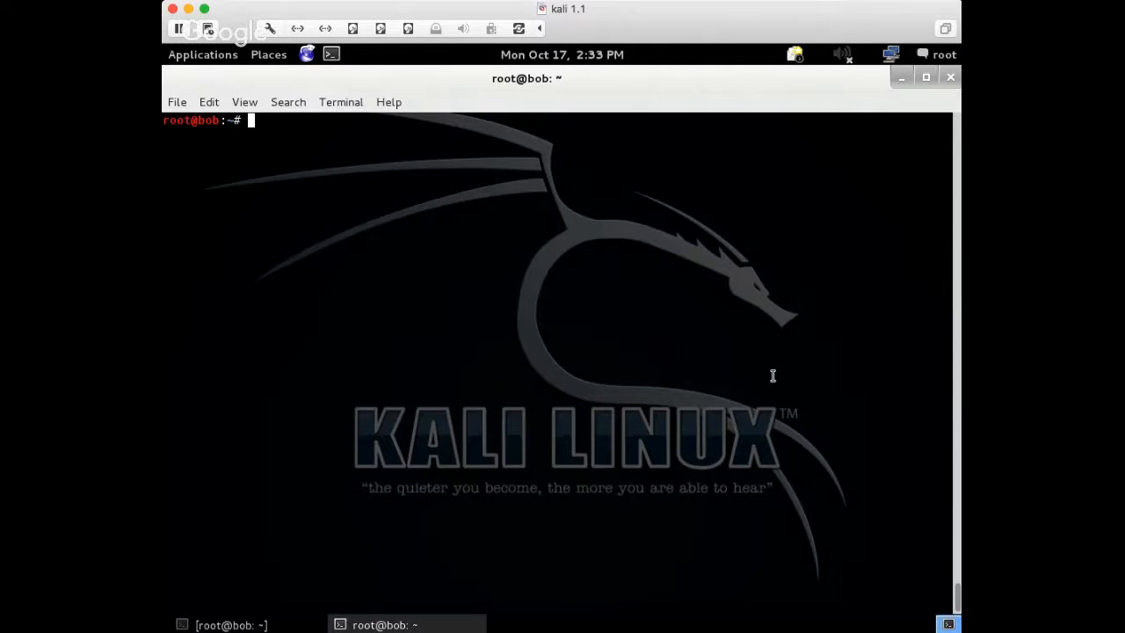
mouse_move(585, 334)
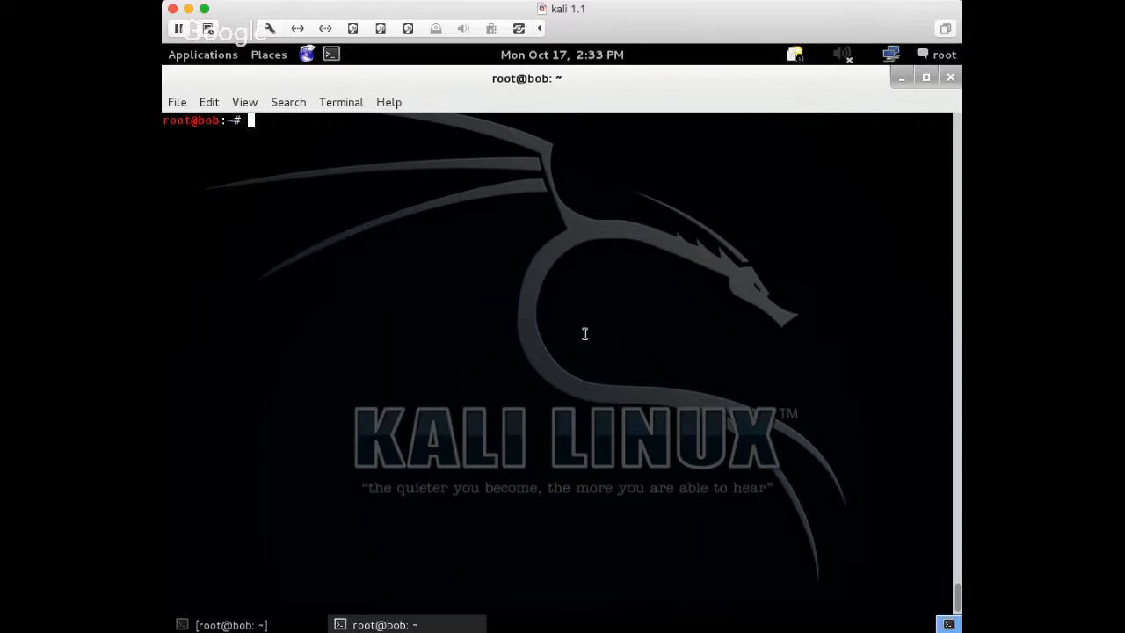
Type ssh 172.16.222.169 -R 3389:172.16.222.177:3389 without running it
type("ssh 172.16")
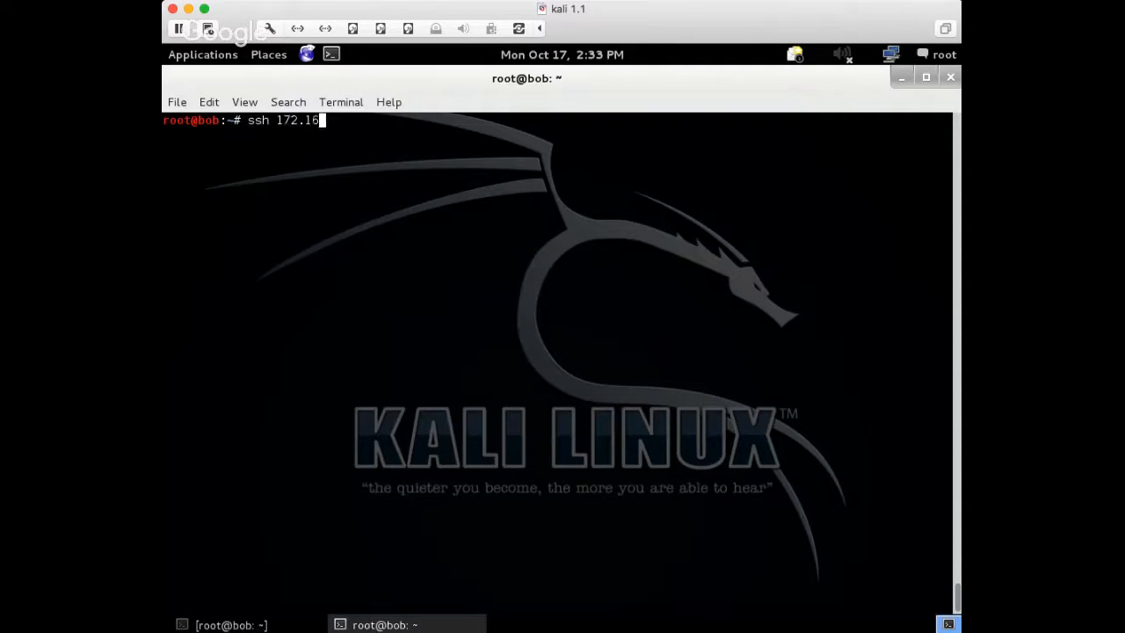
type(".222.")
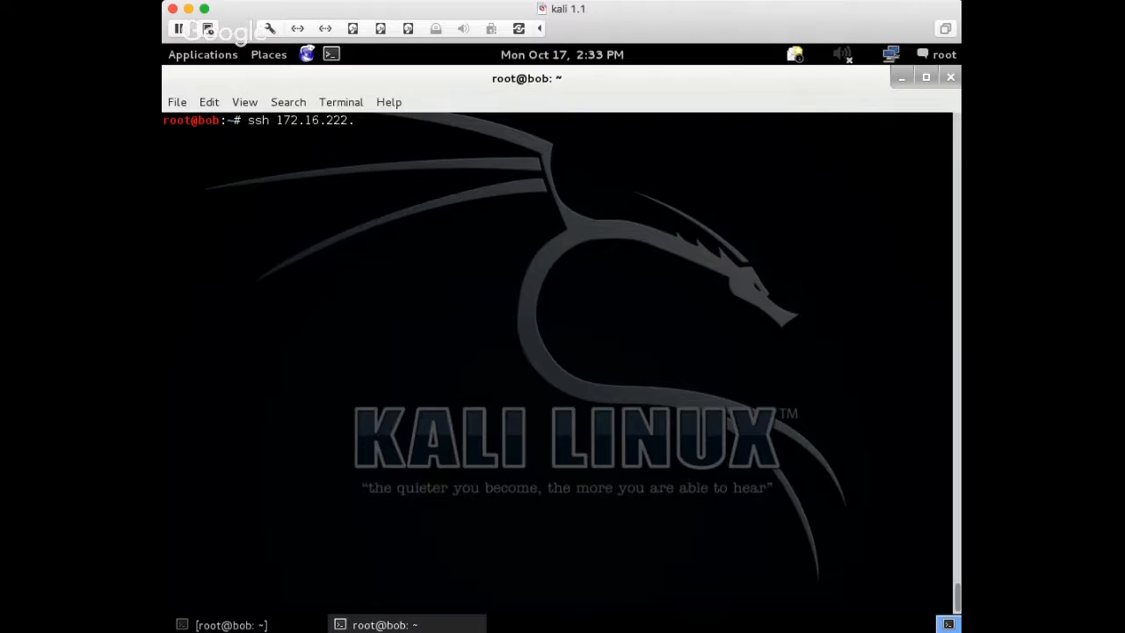
type("169 -")
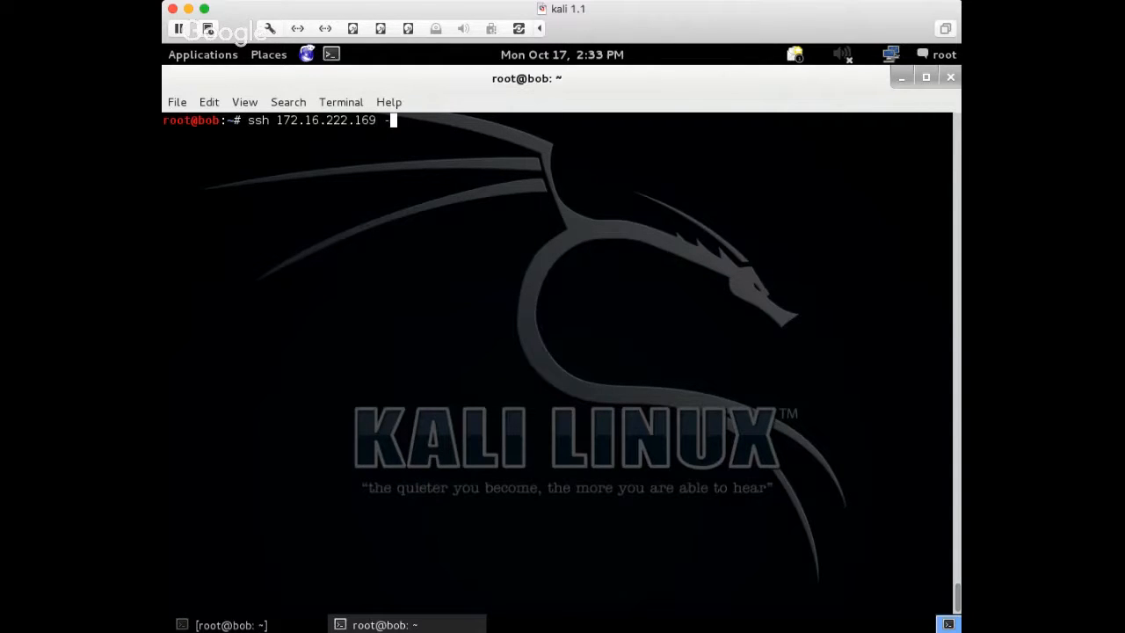
type("R")
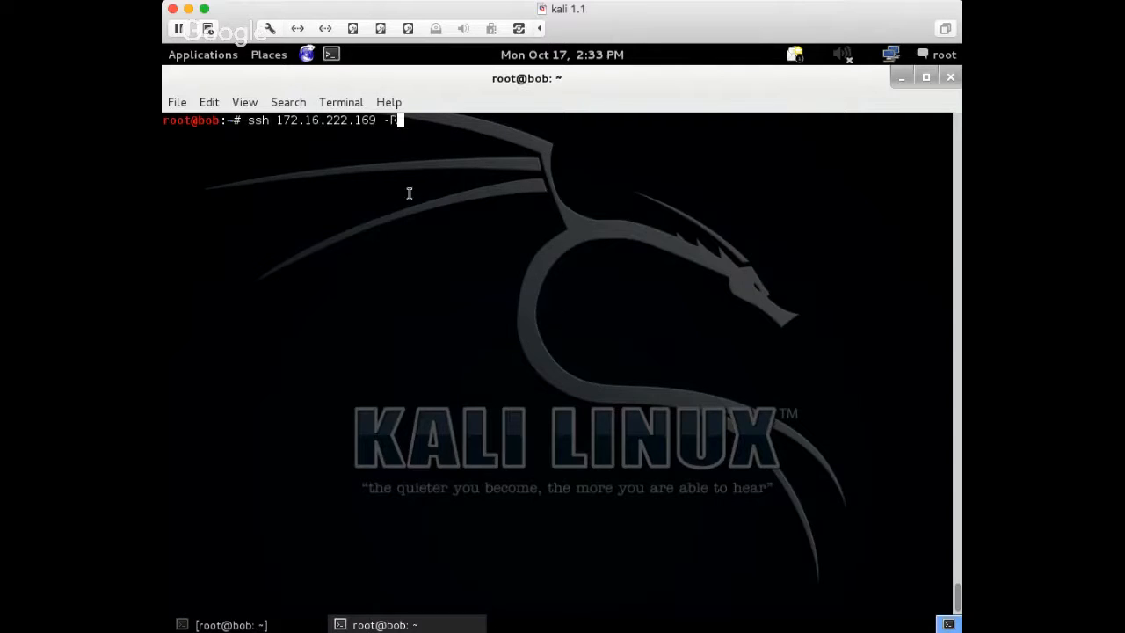
double_click(326, 119)
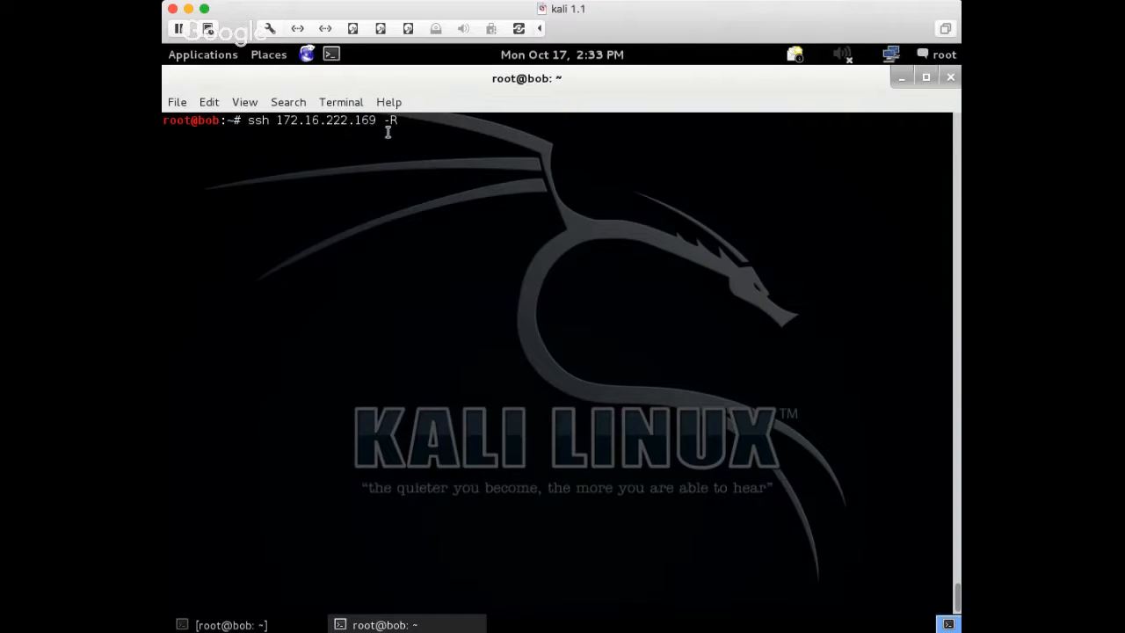
mouse_move(406, 139)
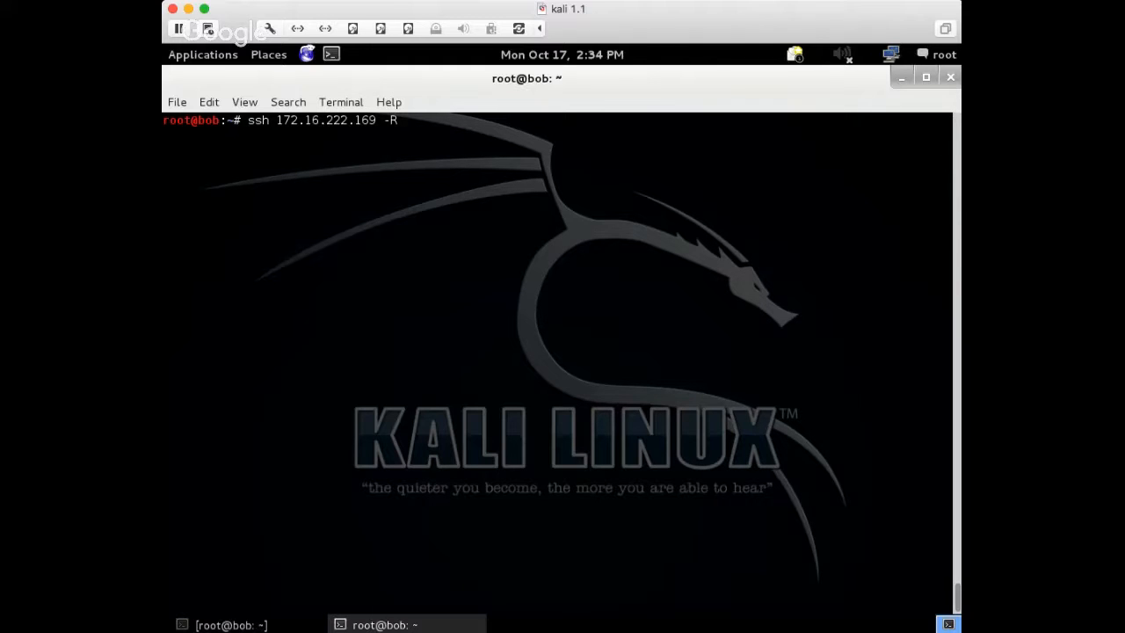
type("3389:")
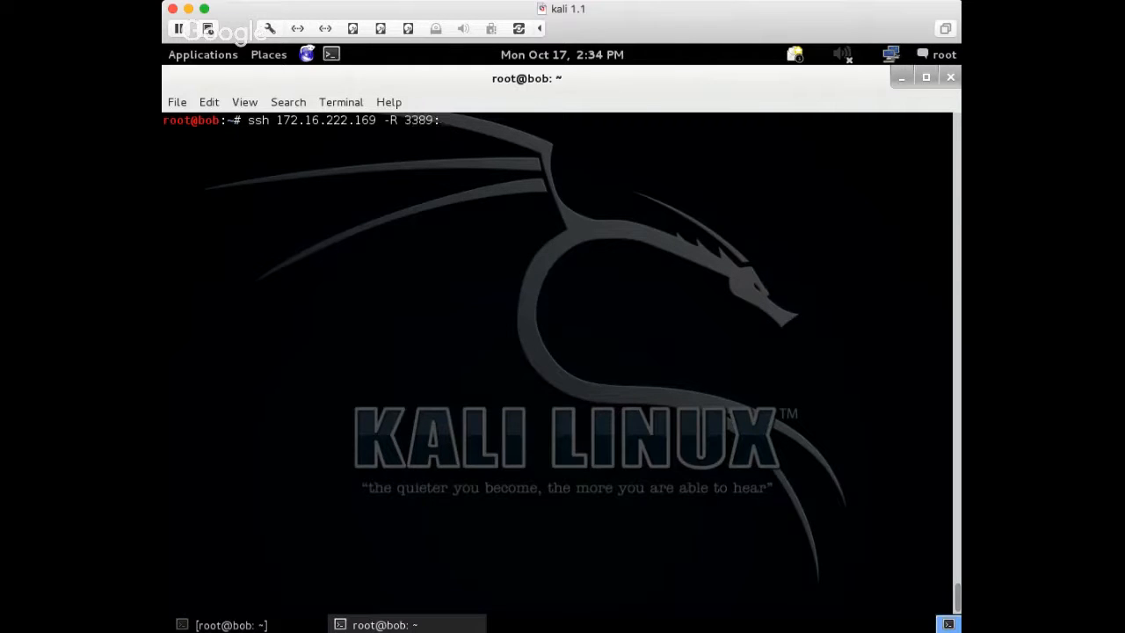
type("172.1.")
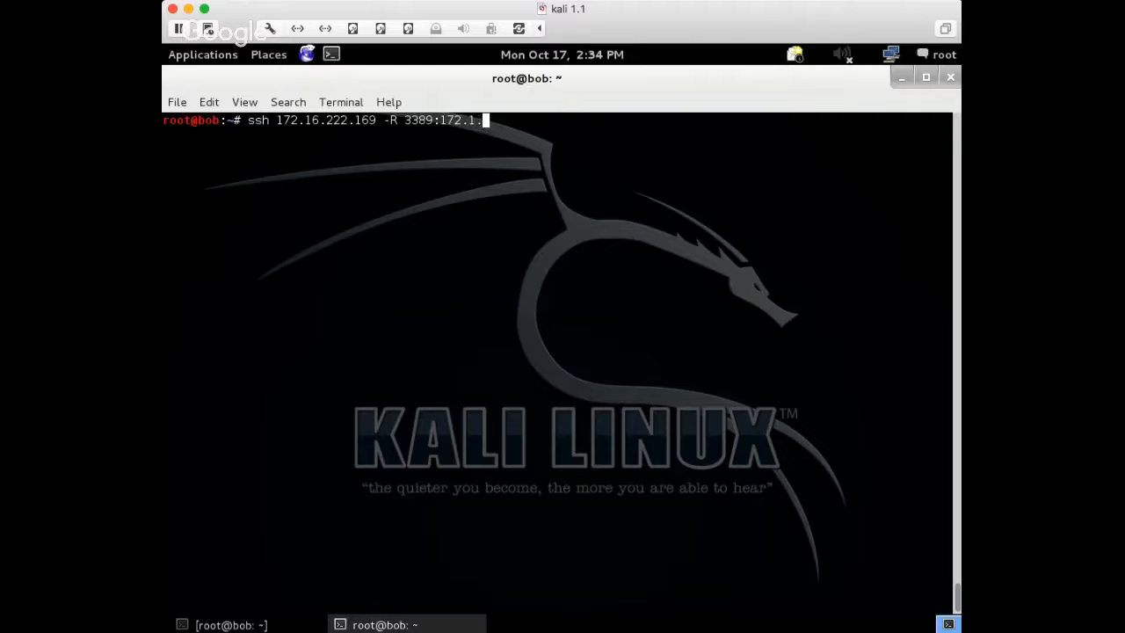
type("16.222.")
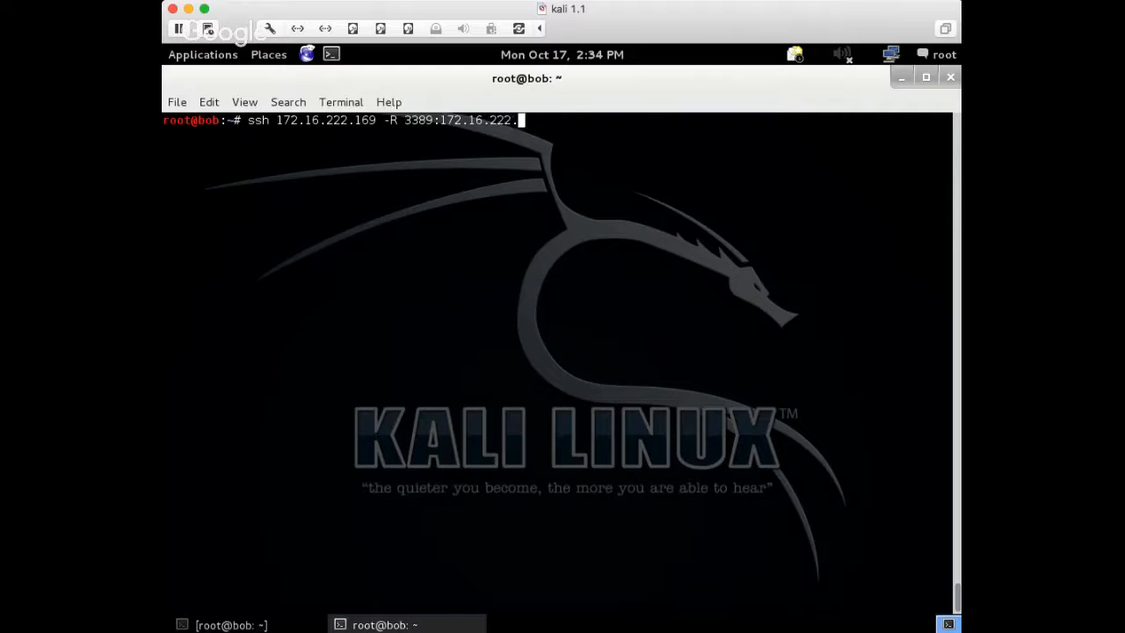
type("177:338")
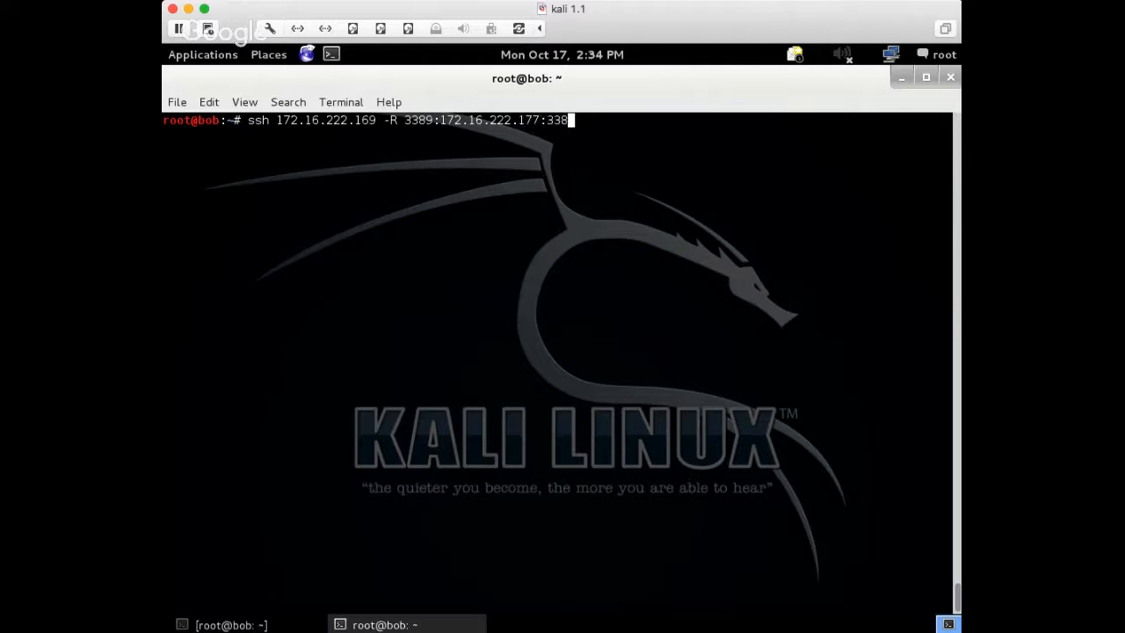
type("9")
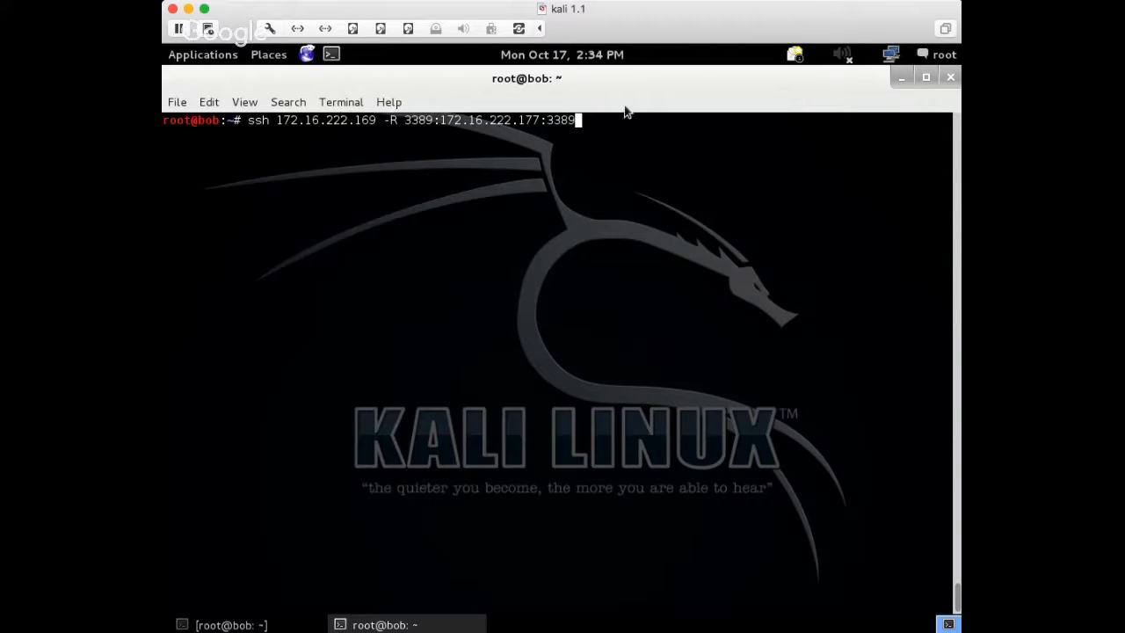
mouse_move(468, 226)
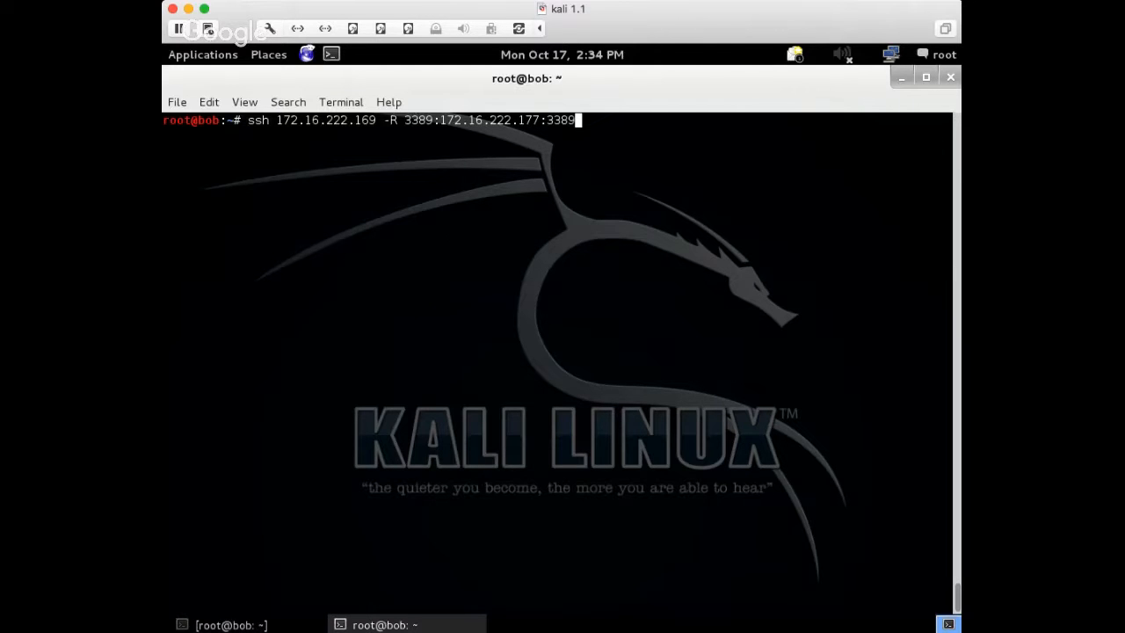
mouse_move(397, 186)
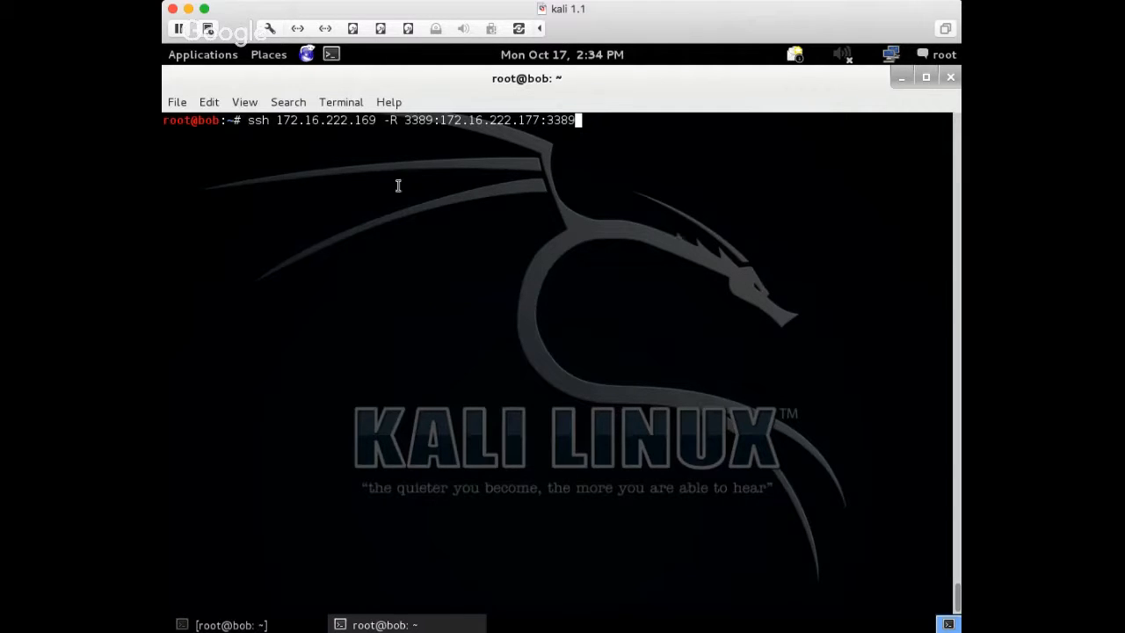
mouse_move(264, 120)
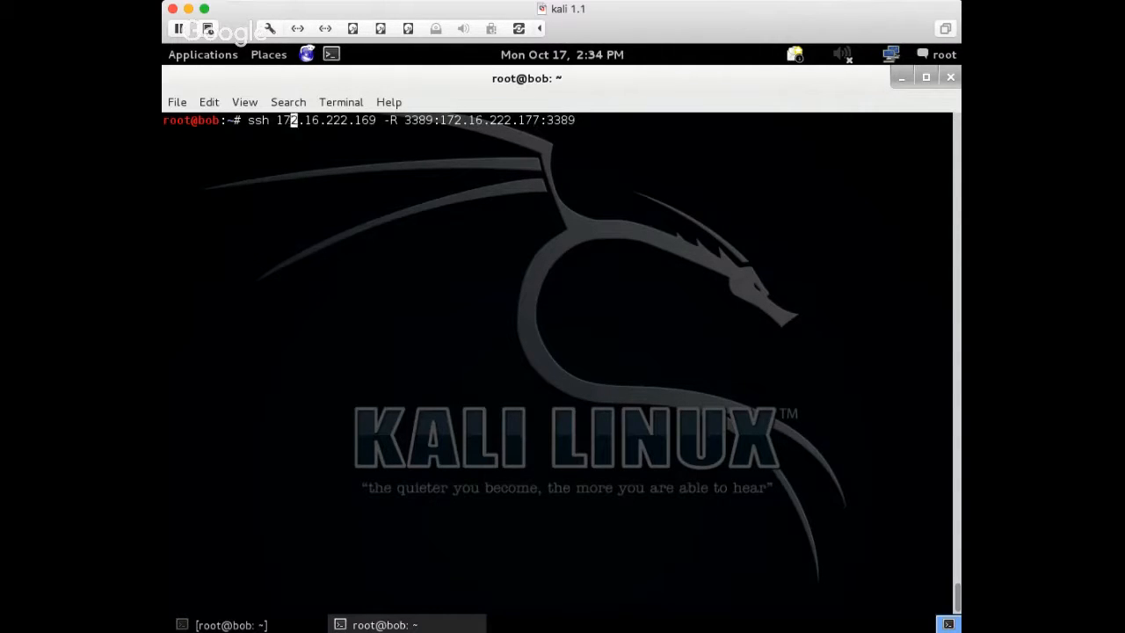
Log in to 172.16.222.169 as bob, then minimize the work terminal
type("bob")
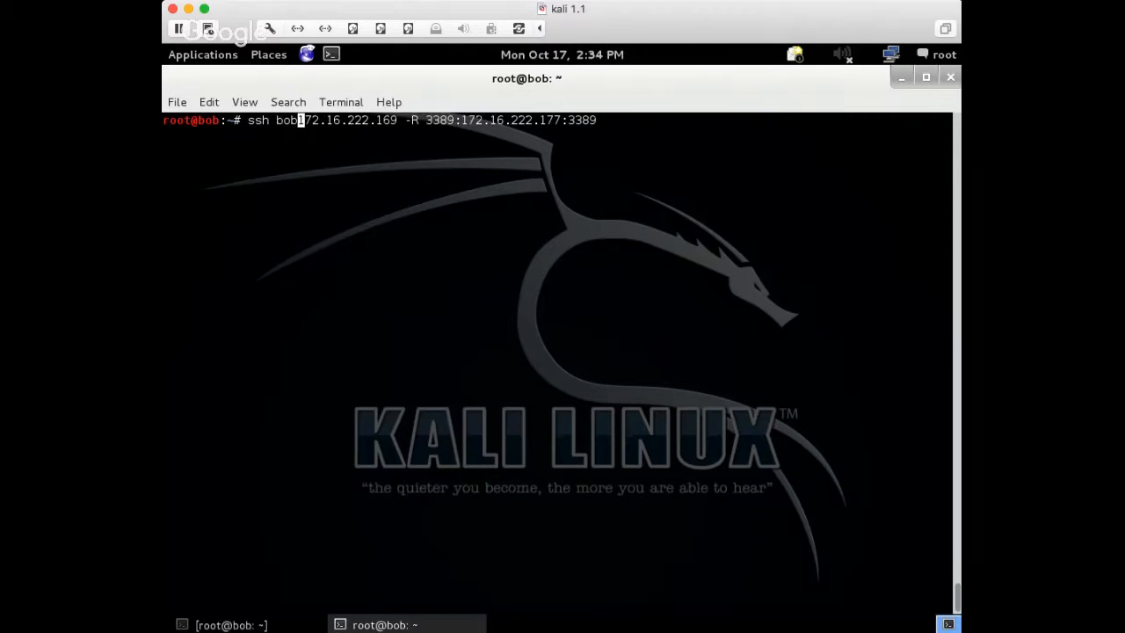
type("@")
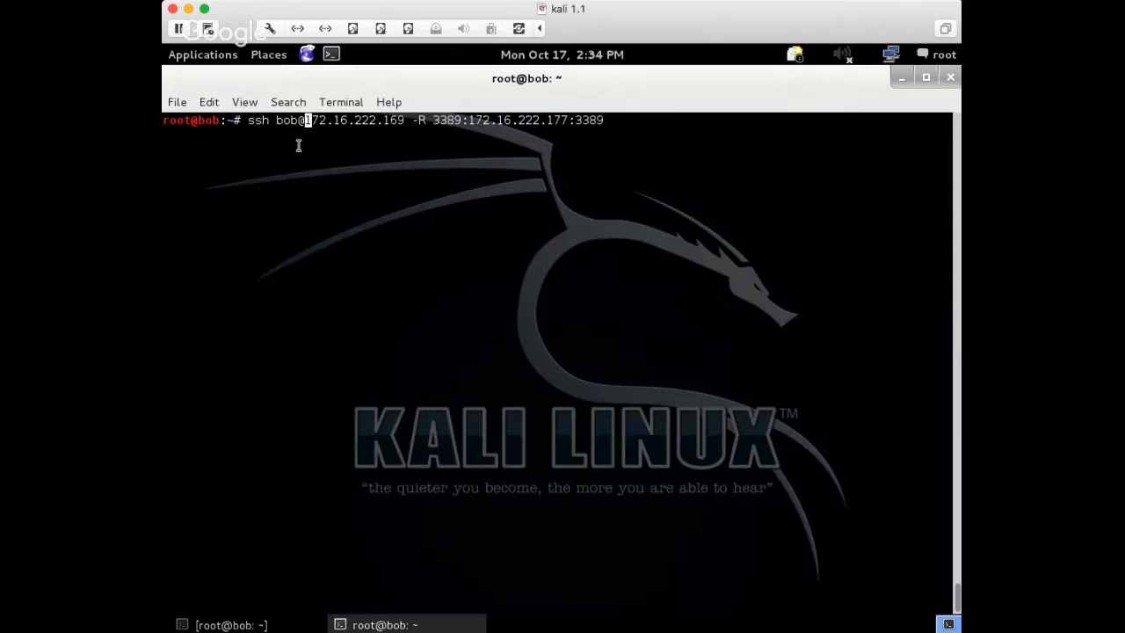
mouse_move(346, 227)
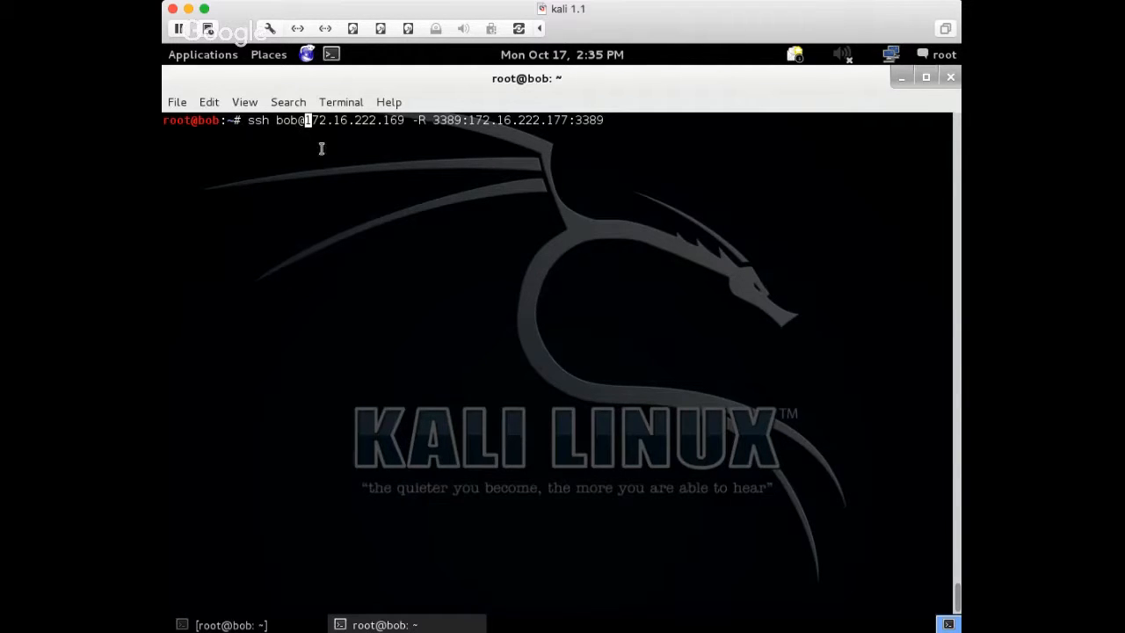
key("Return")
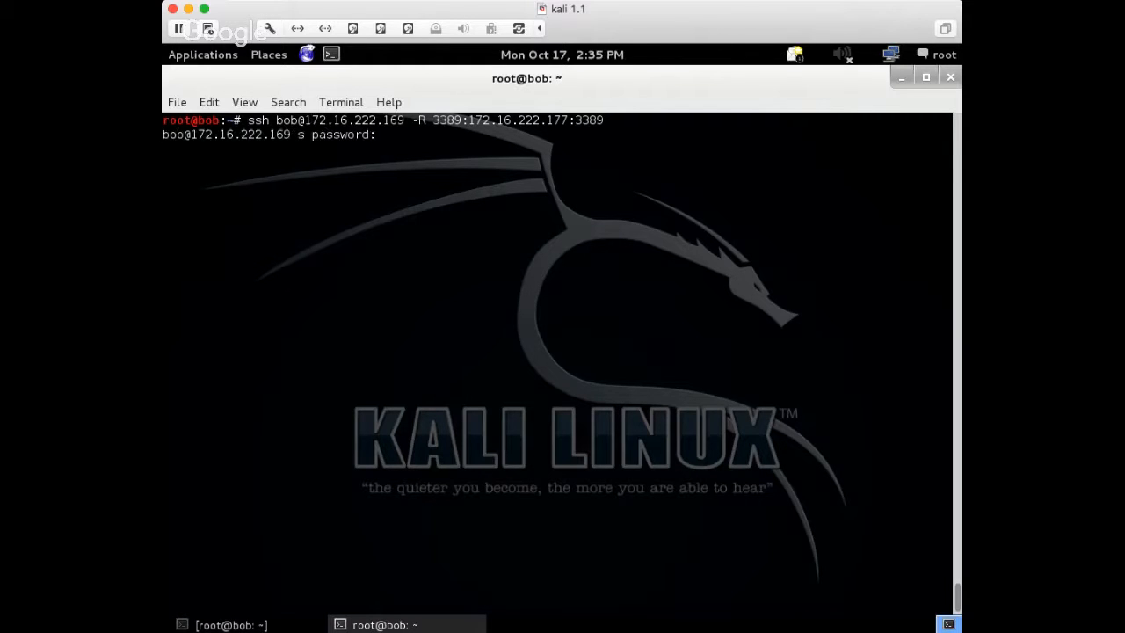
key("Return")
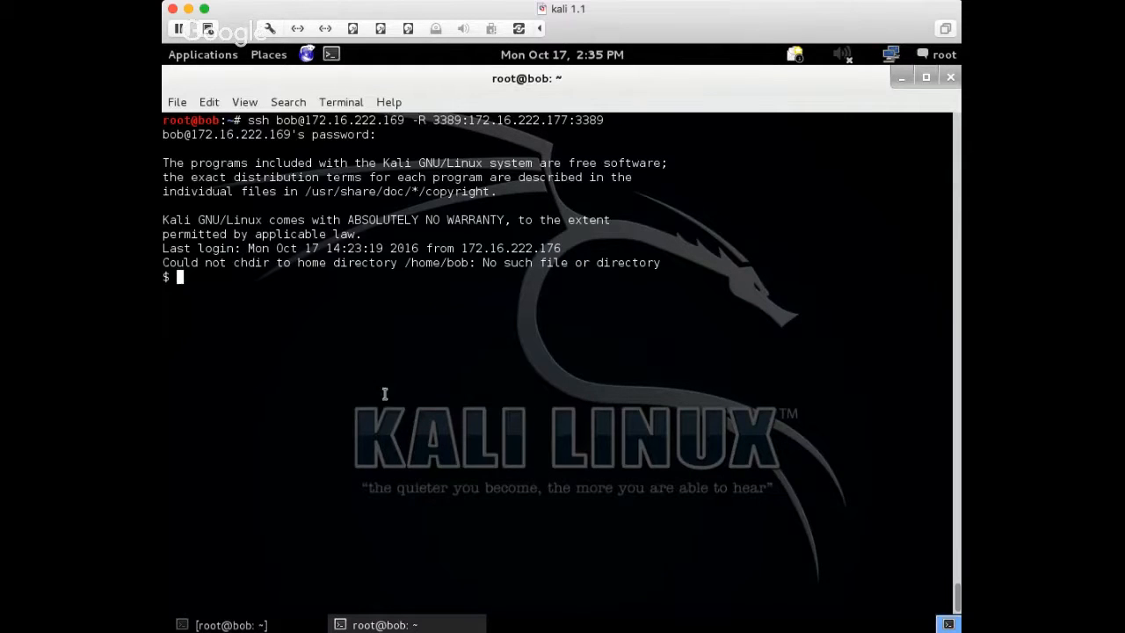
mouse_move(246, 214)
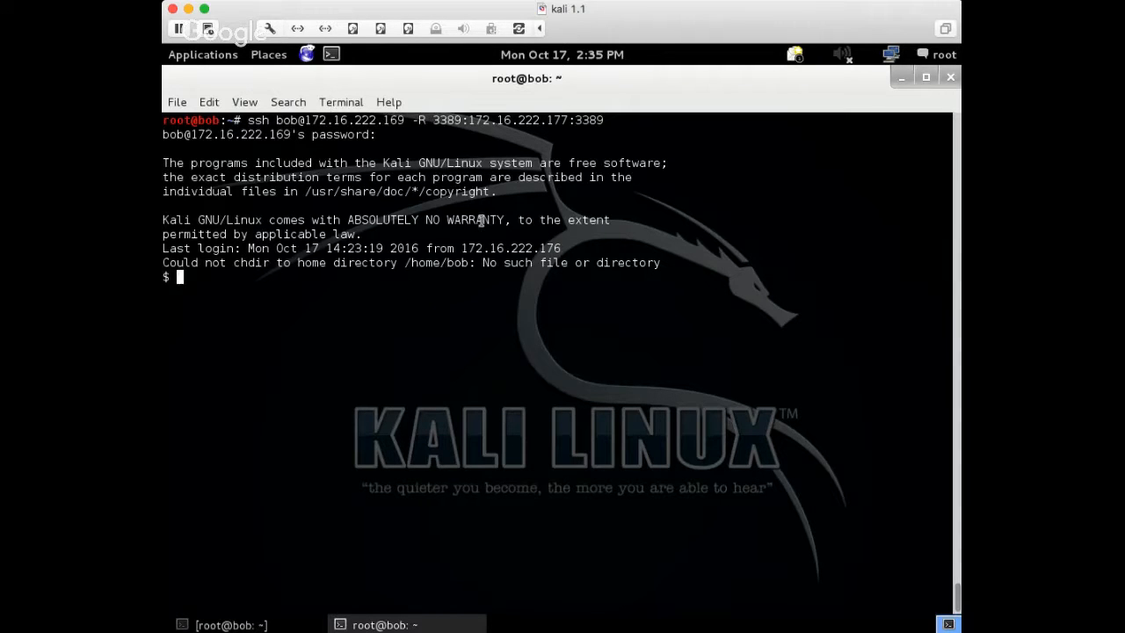
mouse_move(468, 328)
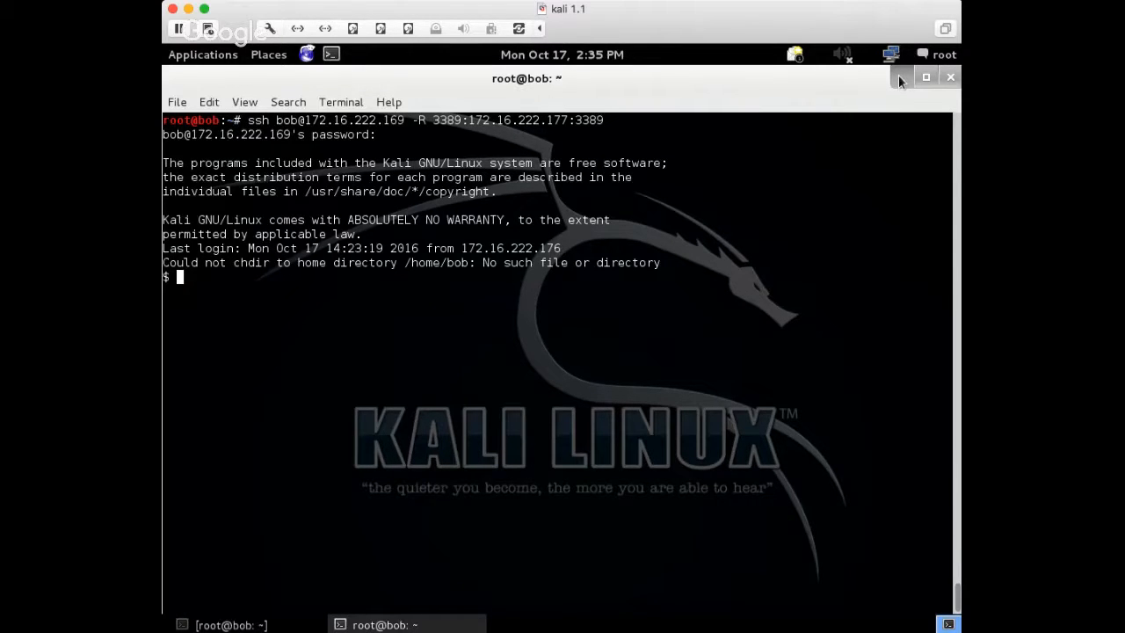
left_click(900, 76)
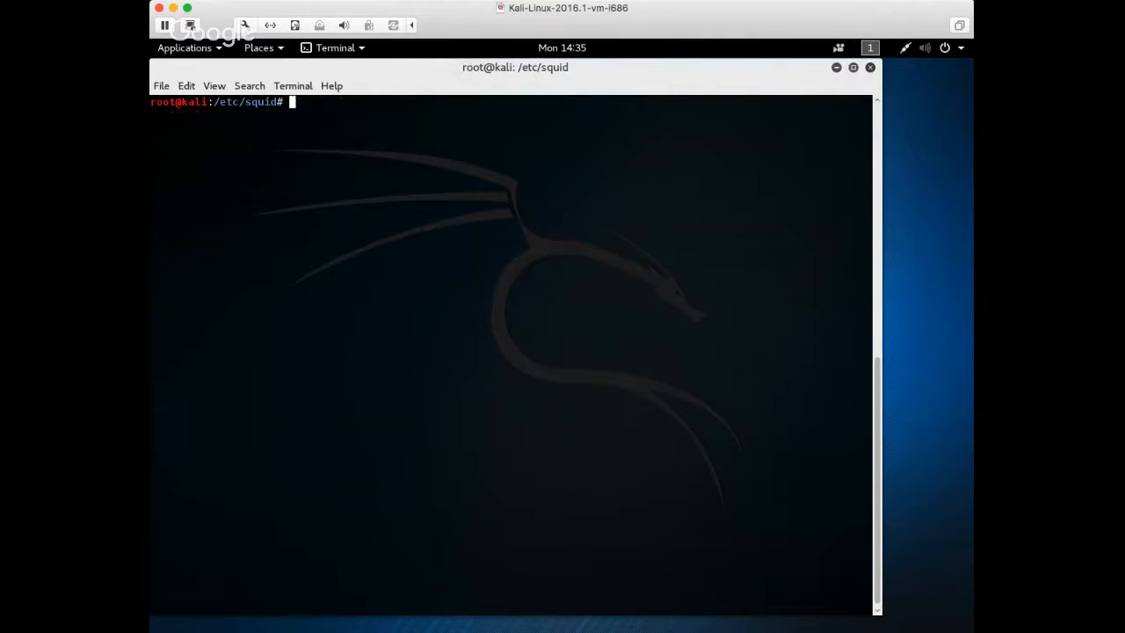
Run netstat -ant | more and highlight the 127.0.0.1:3389 listener
type("netstat -ant | more")
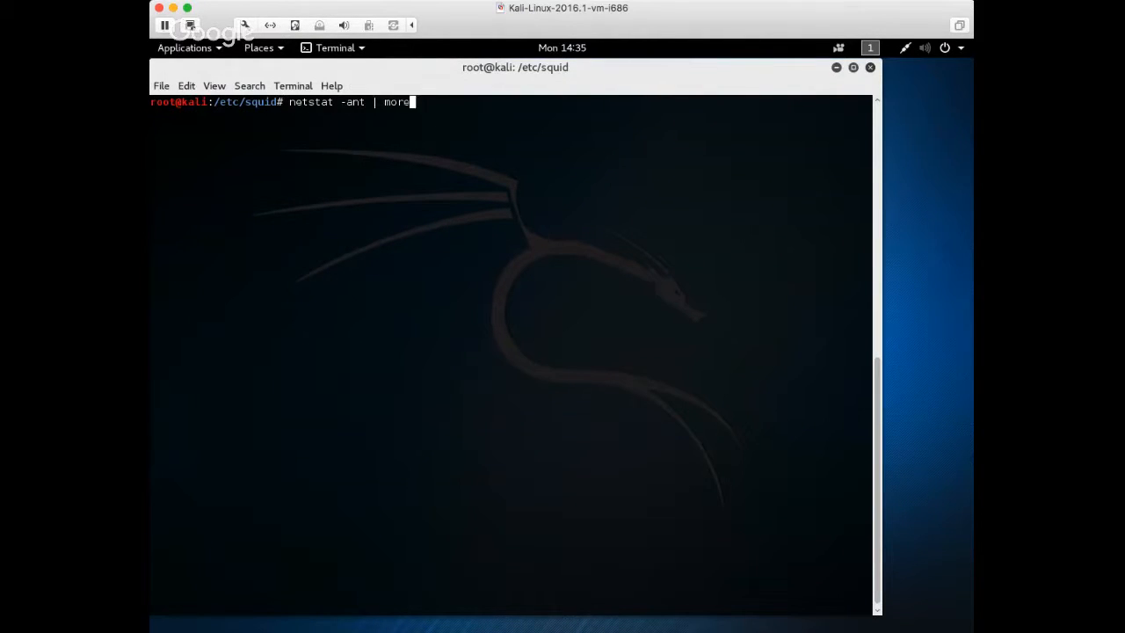
key("Return")
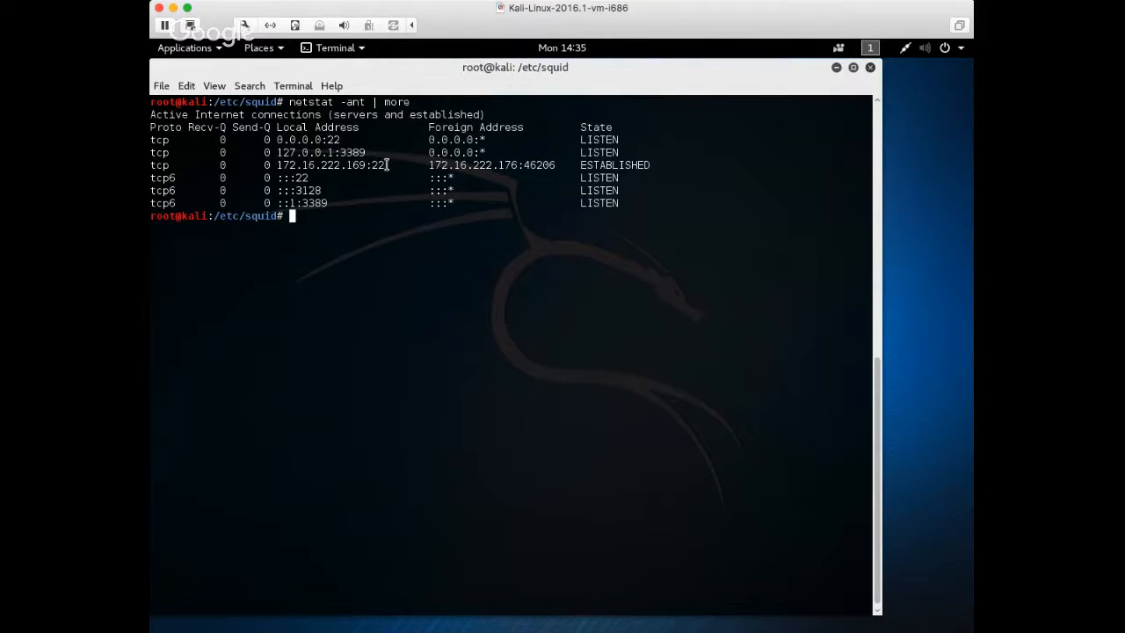
mouse_move(369, 152)
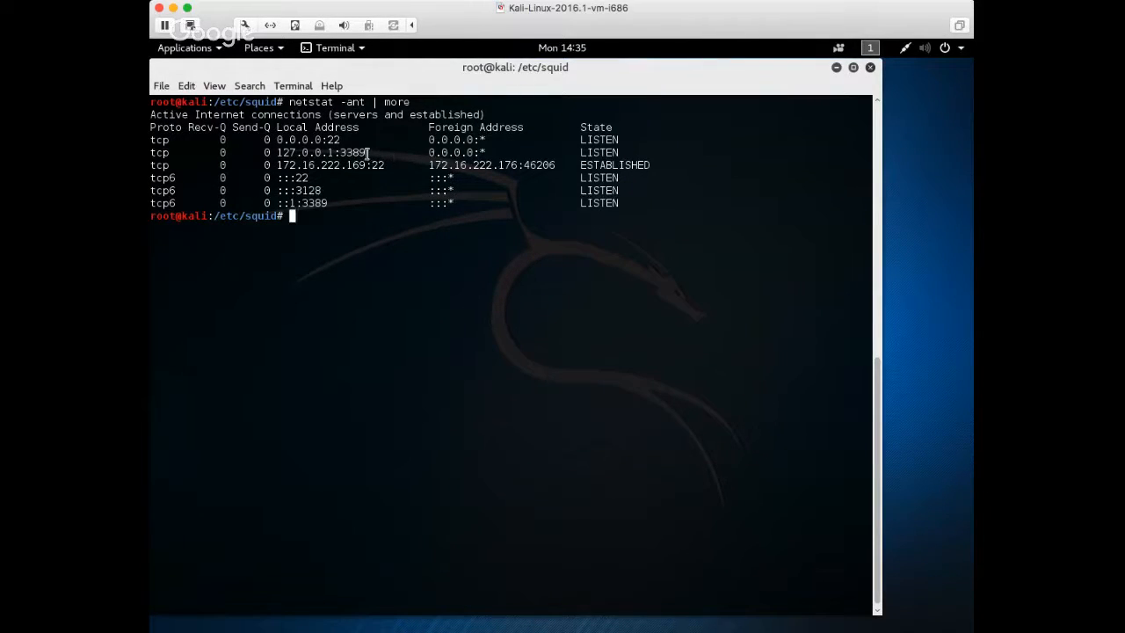
double_click(352, 153)
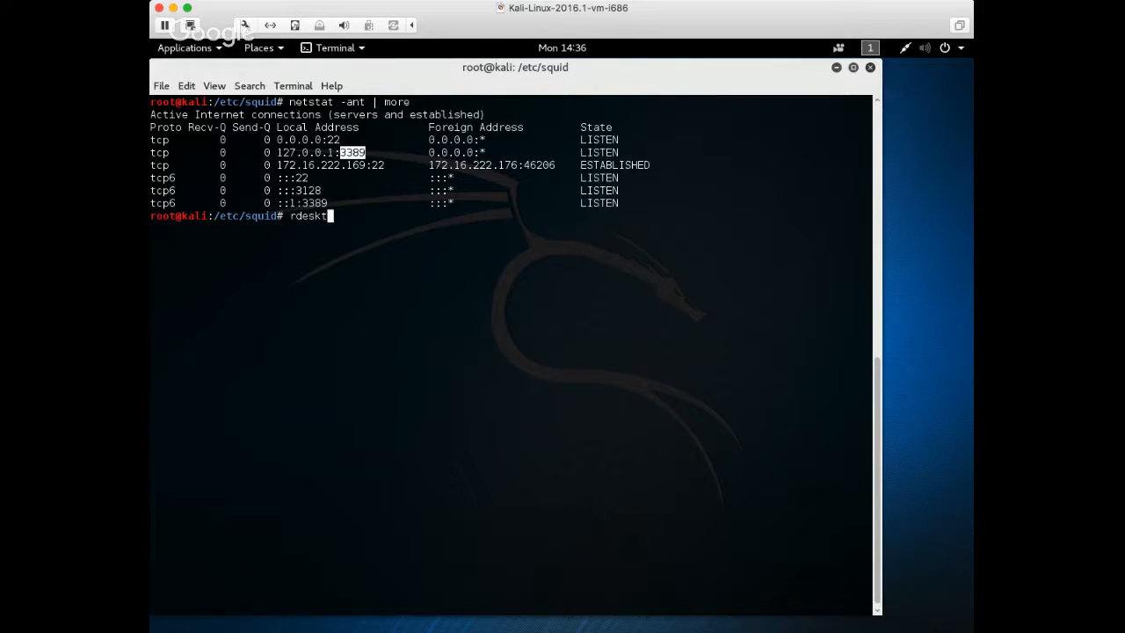
Run rdesktop against 127.0.0.1:3389 to reach the Windows 7 Professional login screen
type("op 172.1")
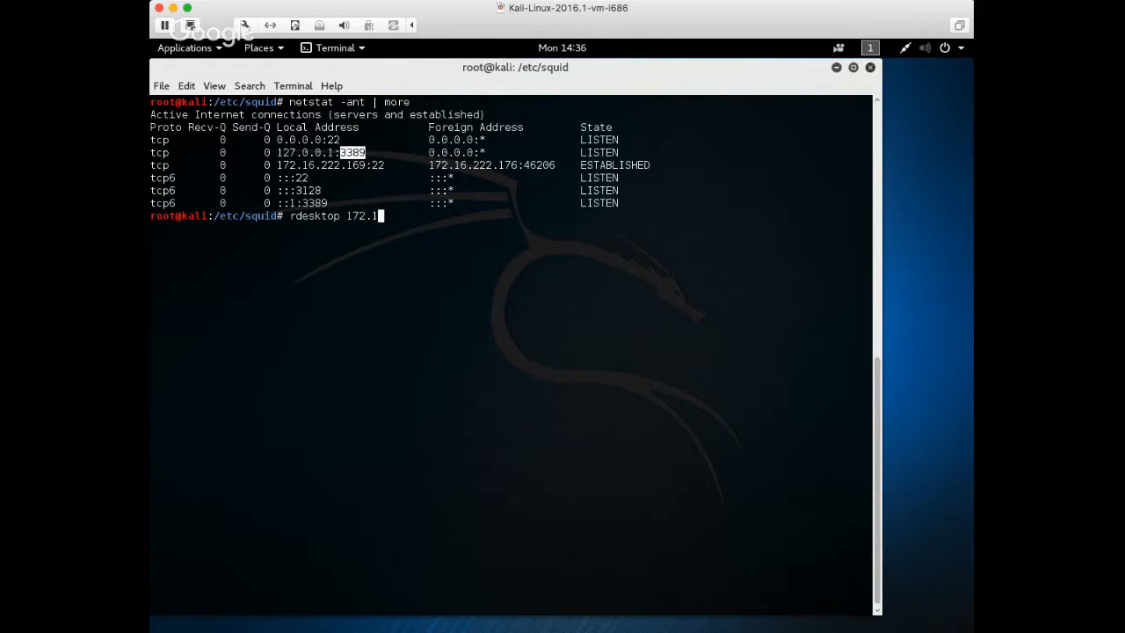
type("6.222.177")
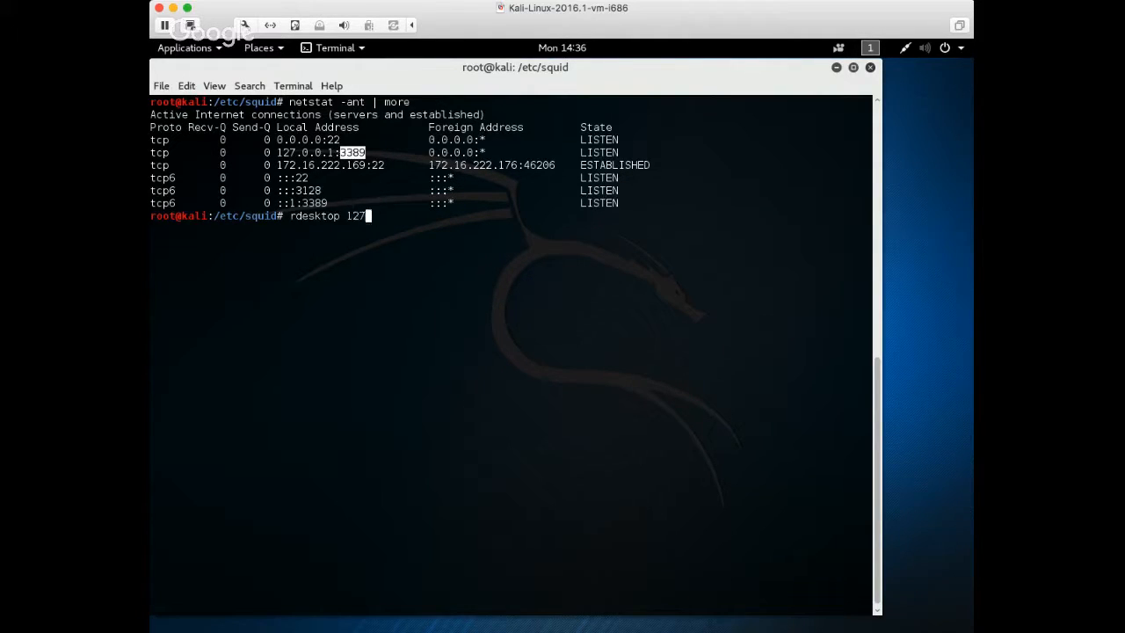
type(".0.0.1:")
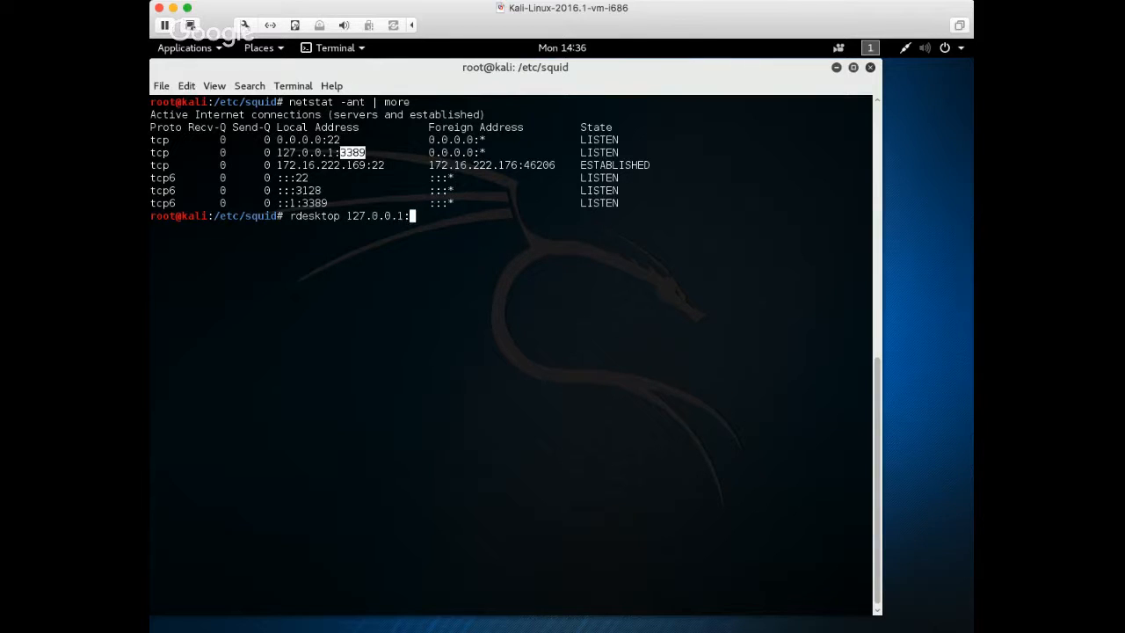
key("Return")
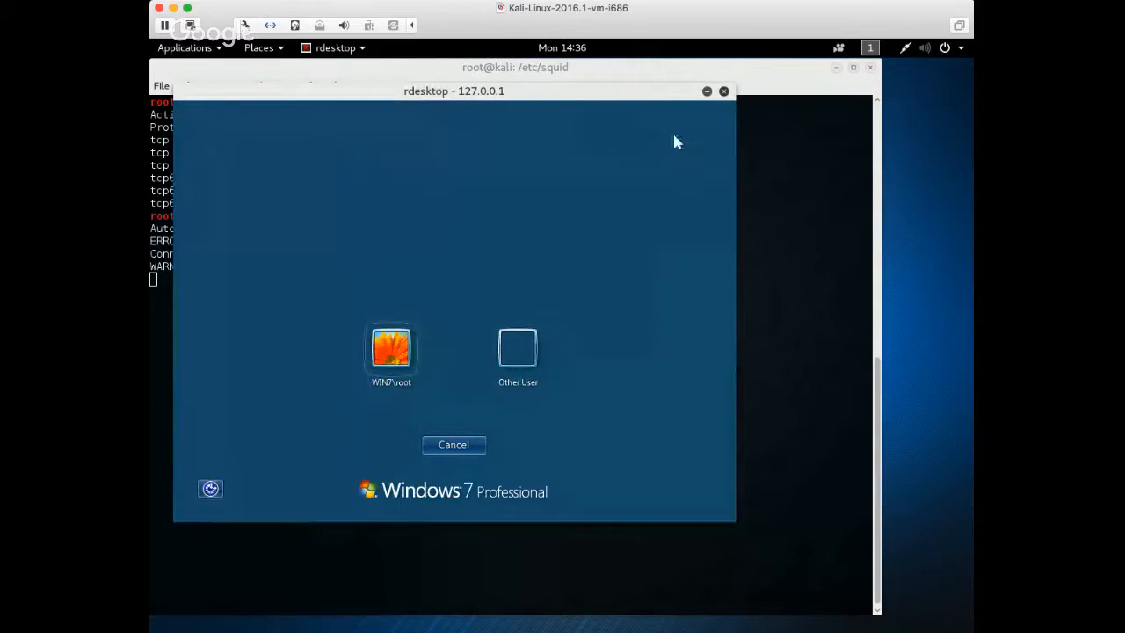
left_click(724, 90)
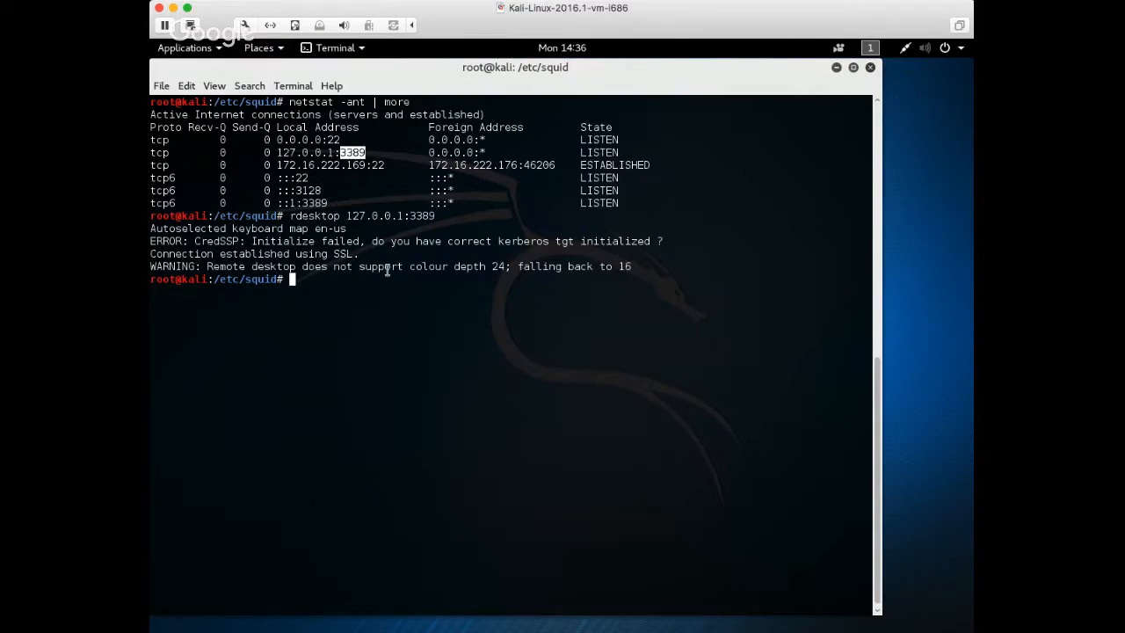
mouse_move(401, 365)
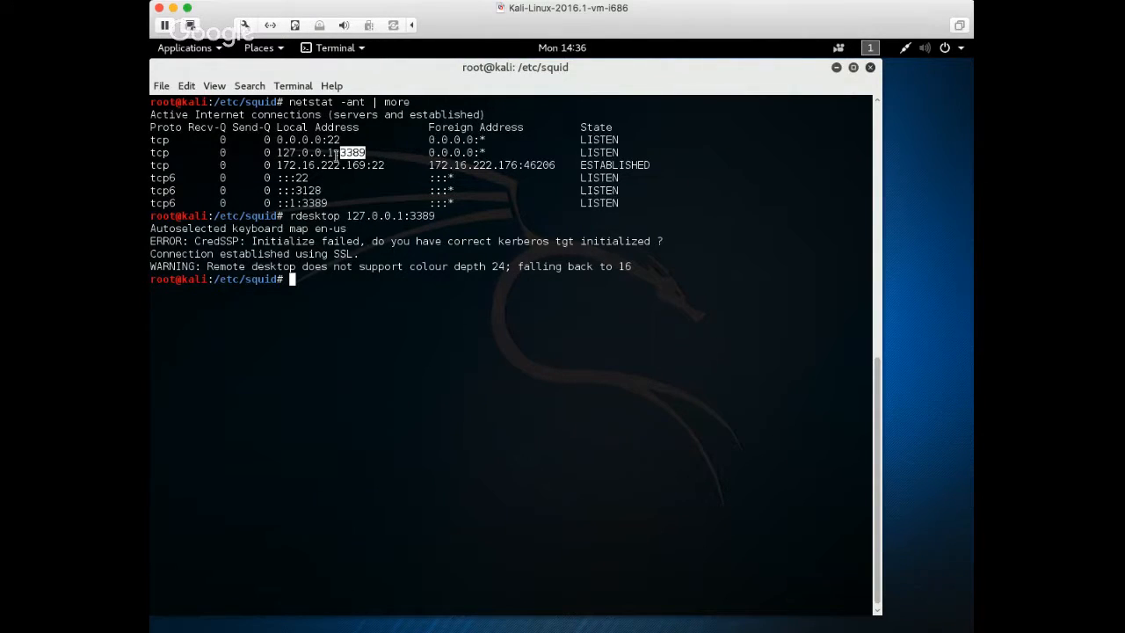
mouse_move(509, 152)
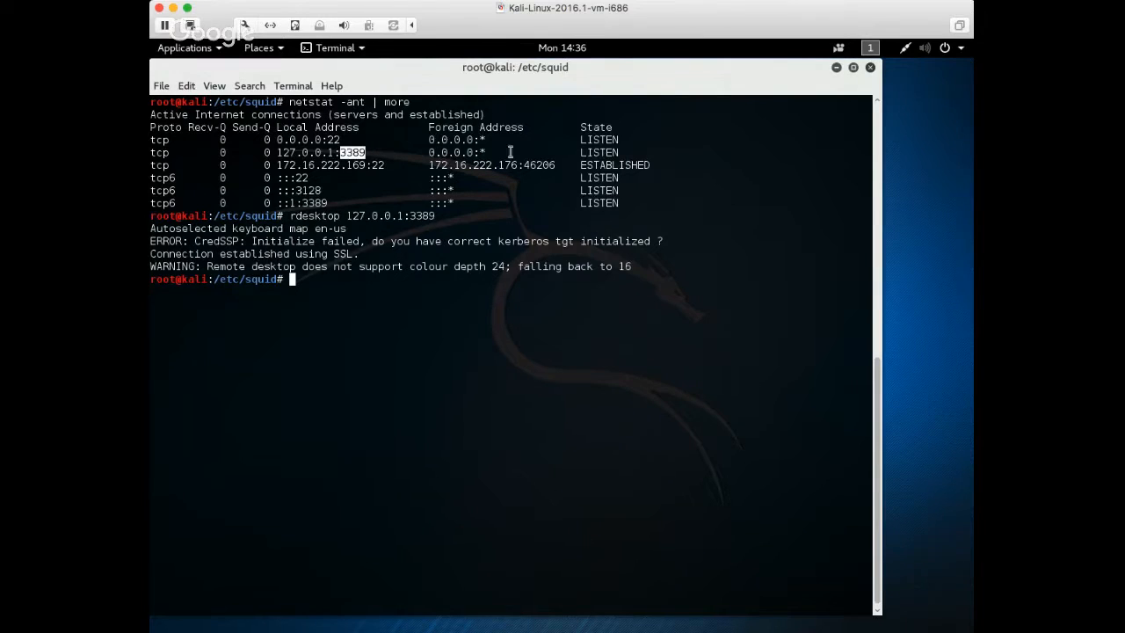
mouse_move(846, 610)
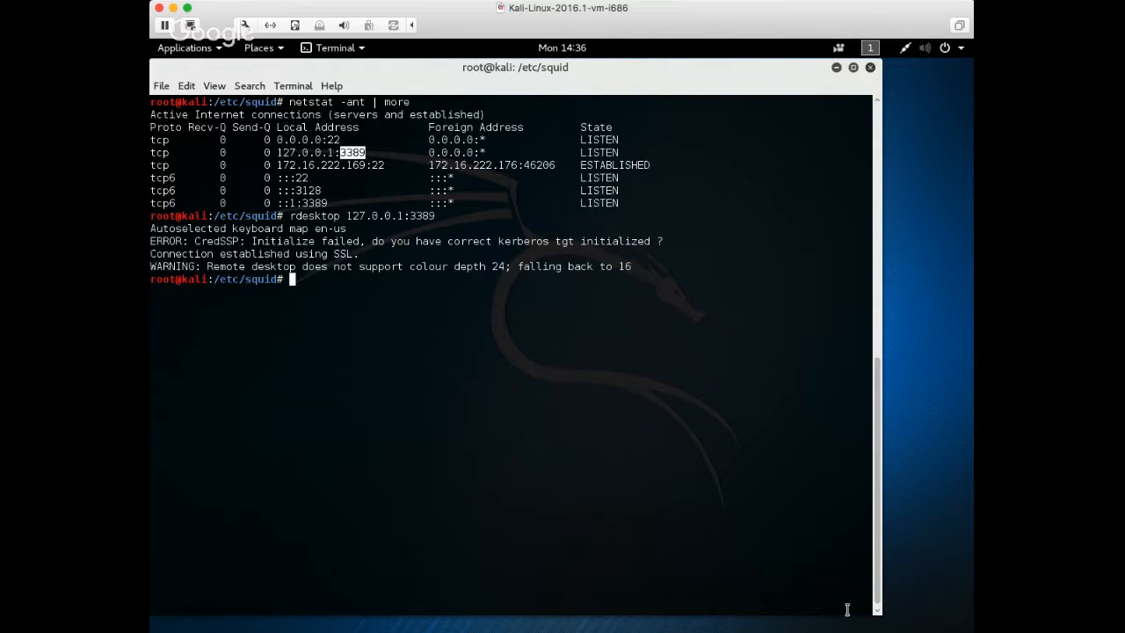
mouse_move(564, 469)
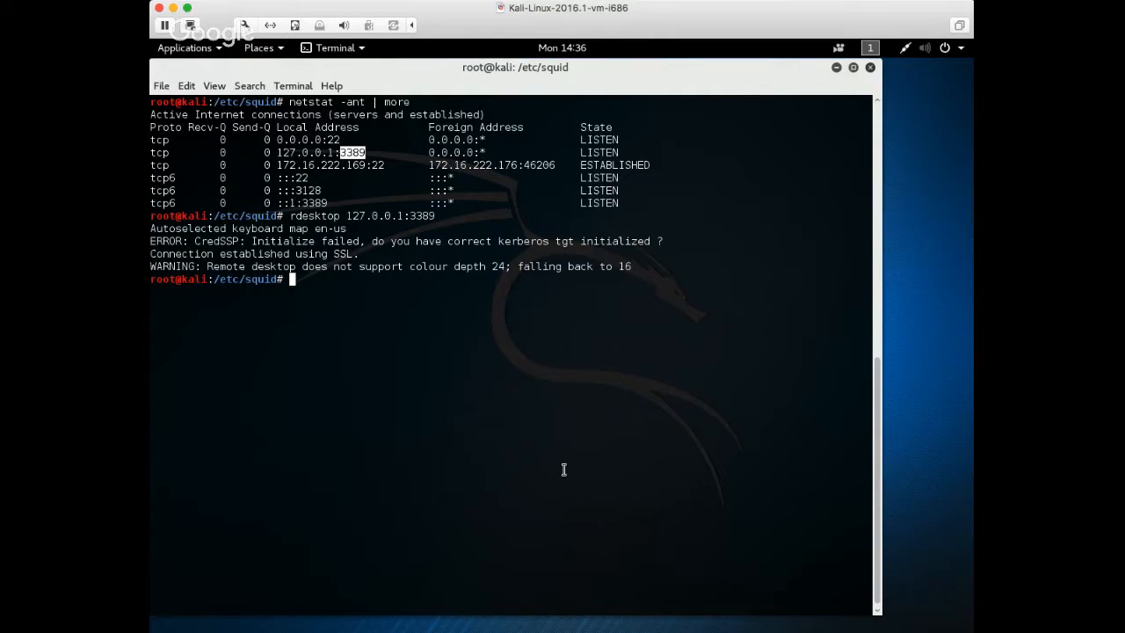
mouse_move(812, 581)
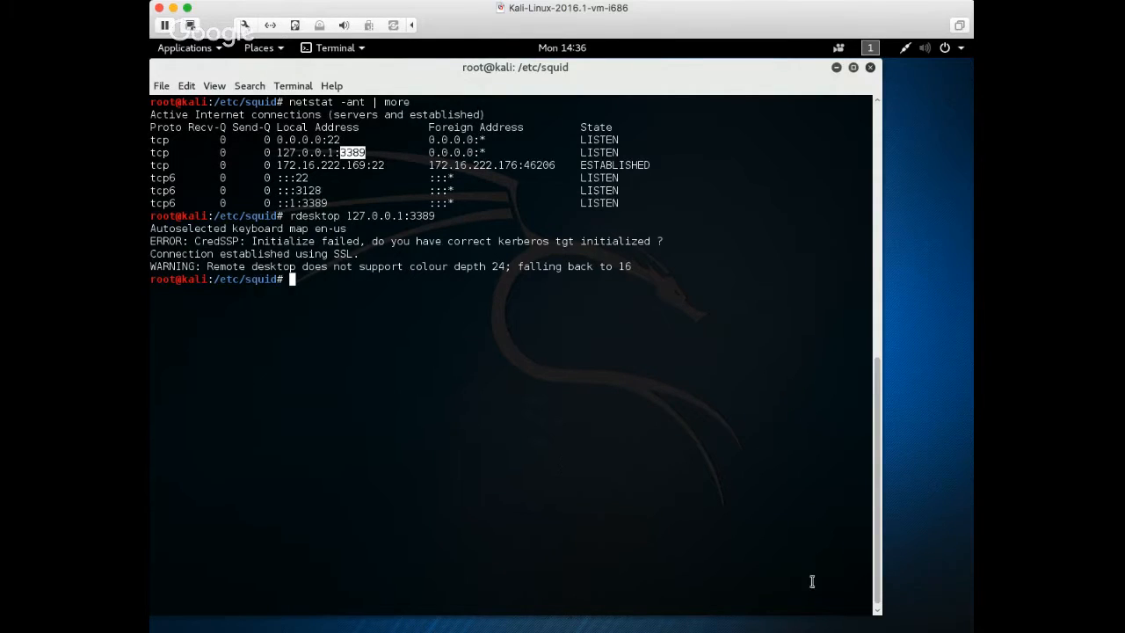
mouse_move(946, 602)
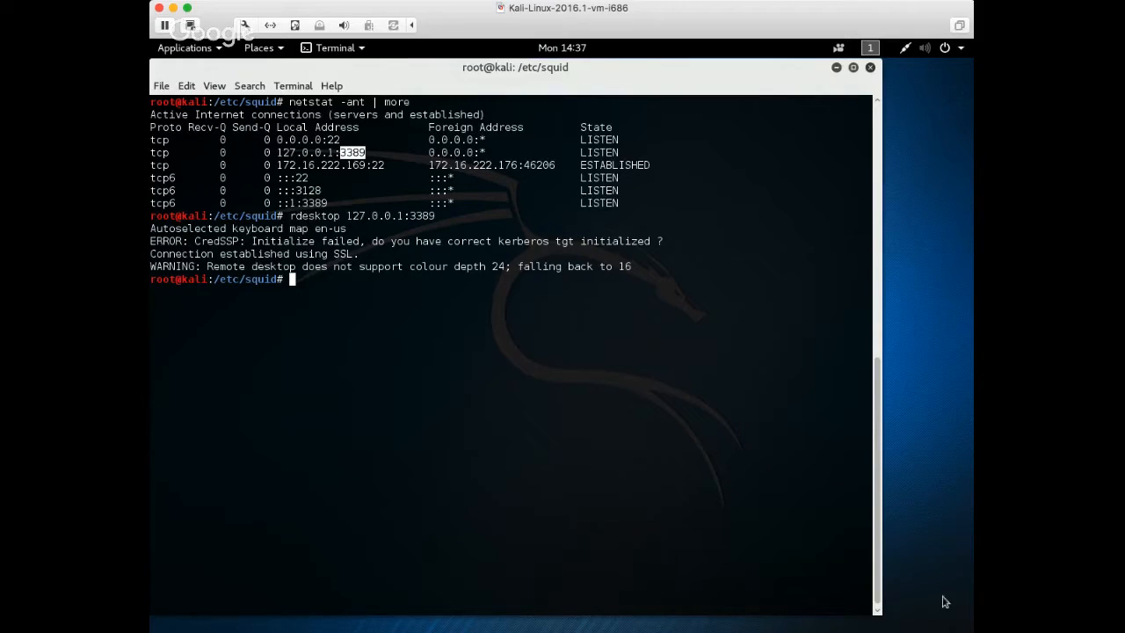